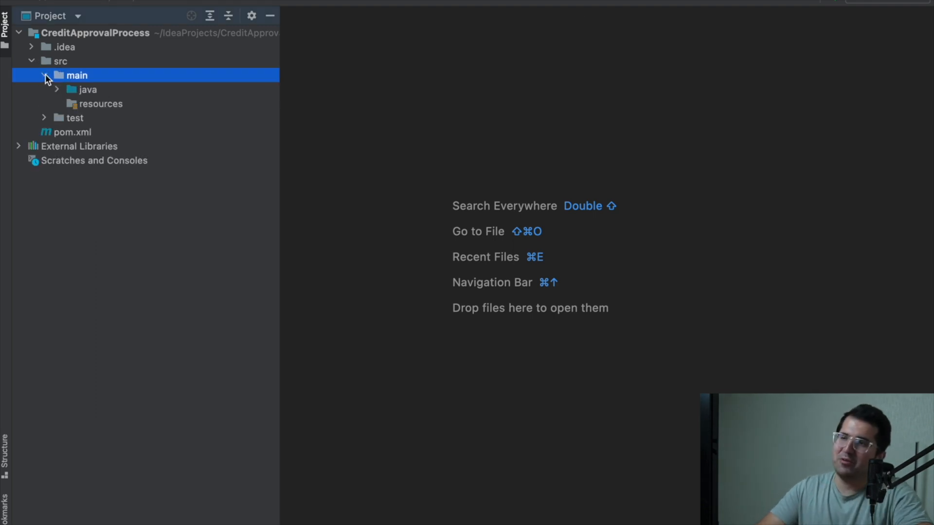
# Expand the java source folder and bring up its New menu to add another class
pyautogui.doubleClick(127, 103)
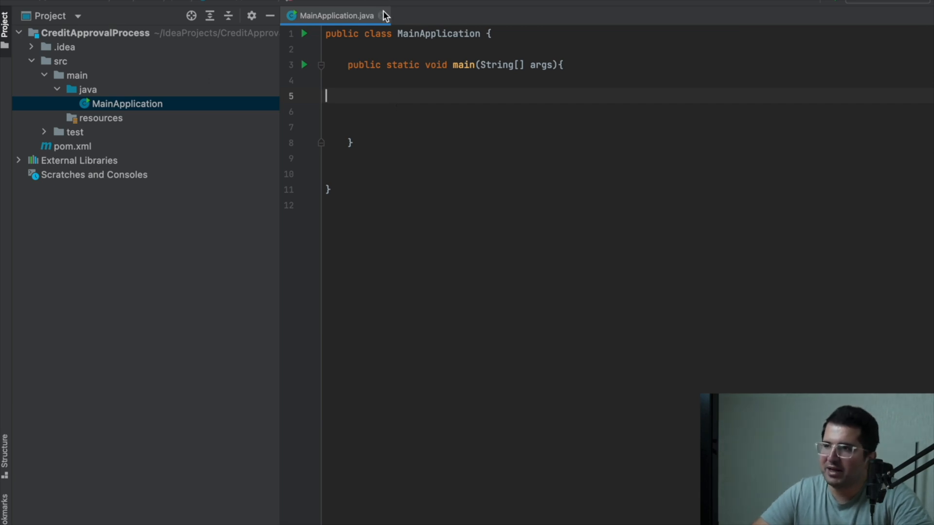
pyautogui.rightClick(86, 89)
pyautogui.write('Appro')
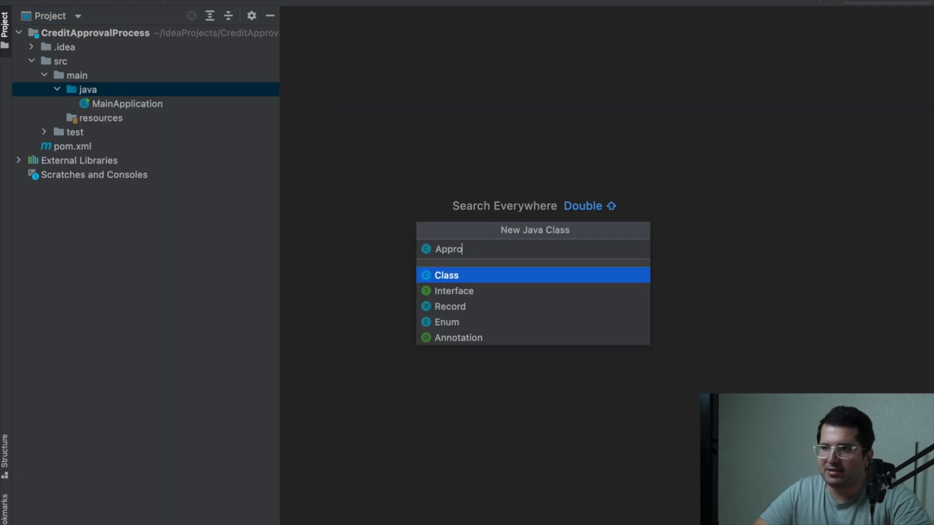
# Create the new Java class ApprovalAuthority in the java folder
pyautogui.write('val')
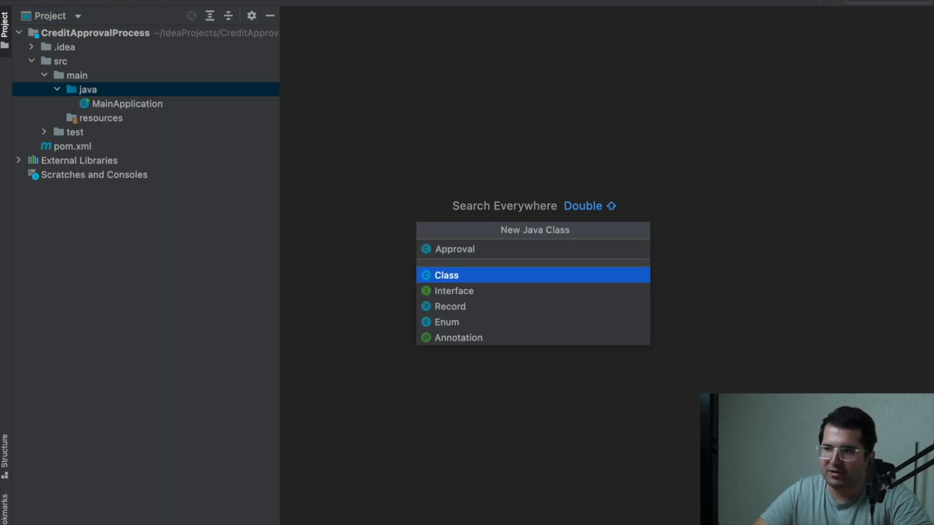
pyautogui.click(447, 274)
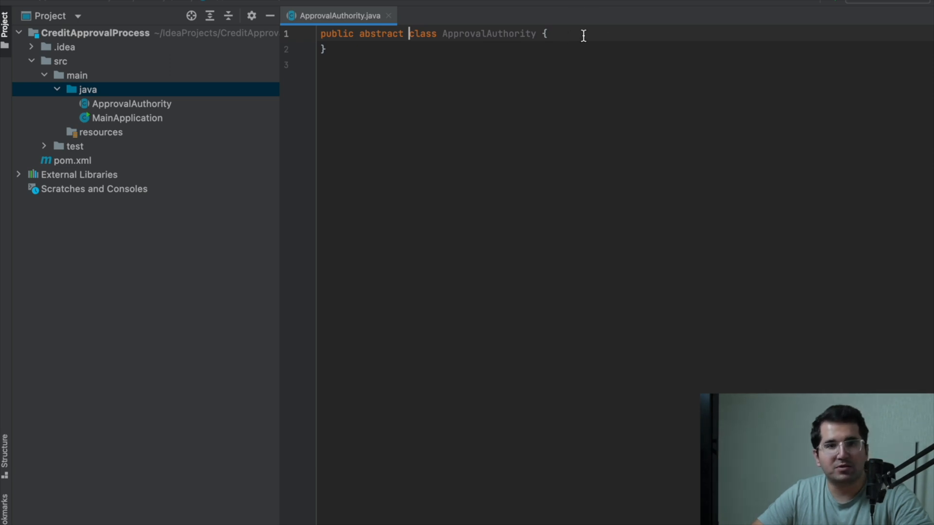
# Declare a protected ApprovalAuthority successor field in the class body
pyautogui.press('enter')
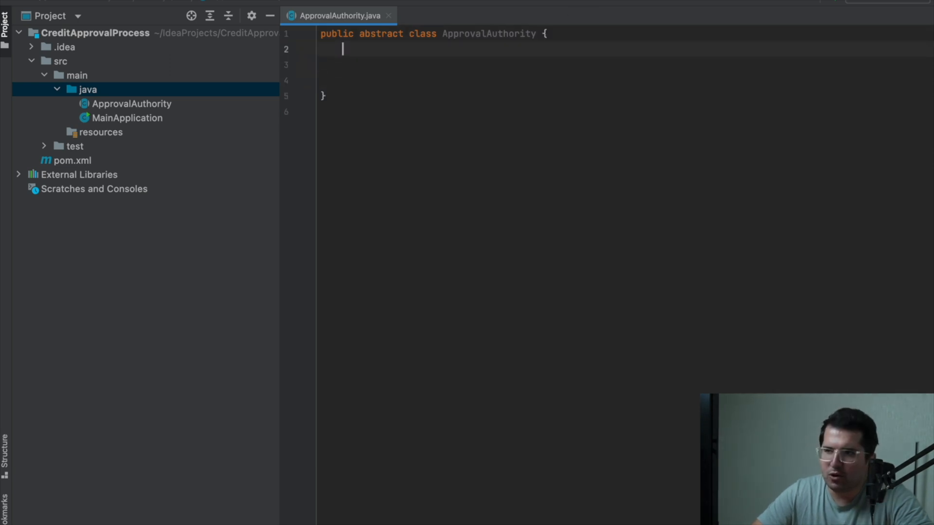
pyautogui.press('enter')
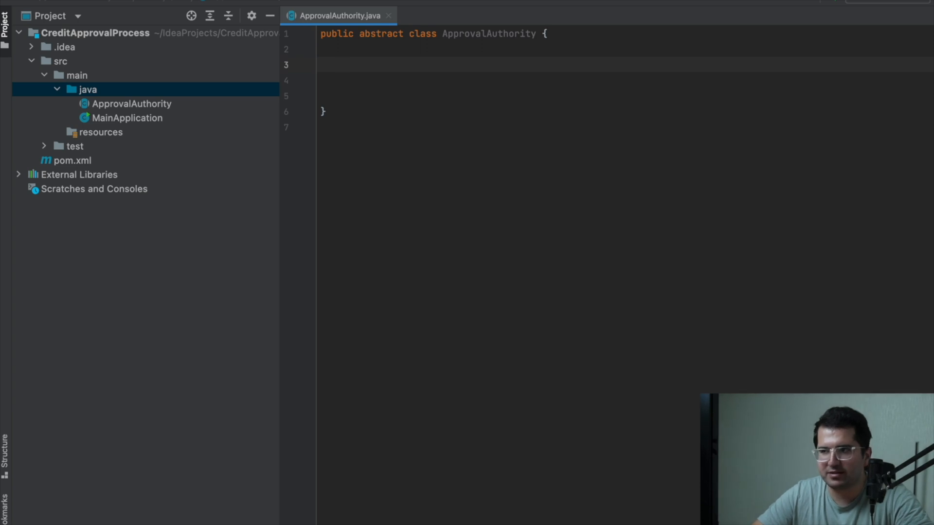
pyautogui.write('pr')
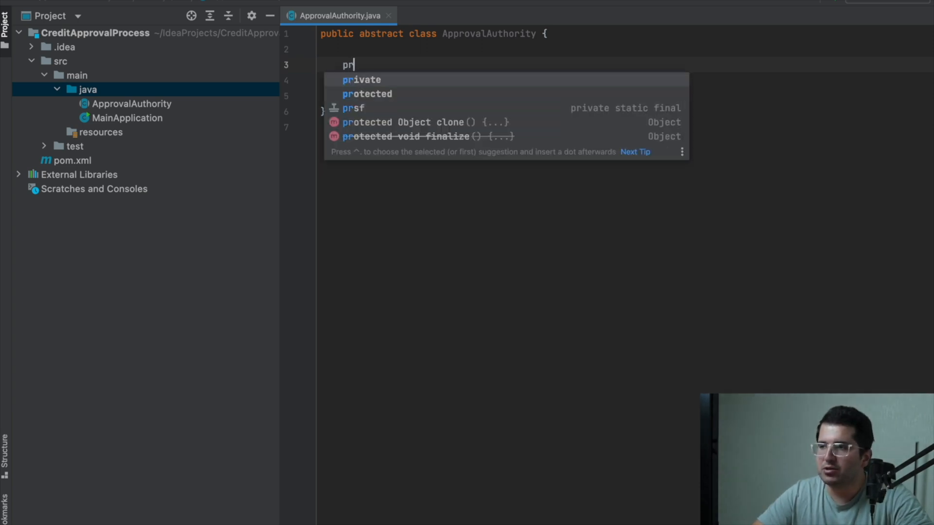
pyautogui.click(367, 93)
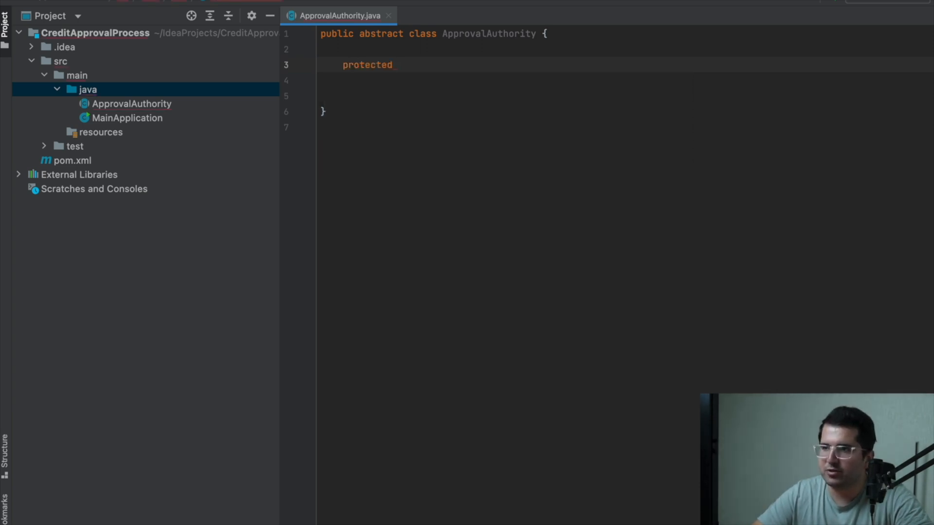
pyautogui.write('ApprovalAuthority')
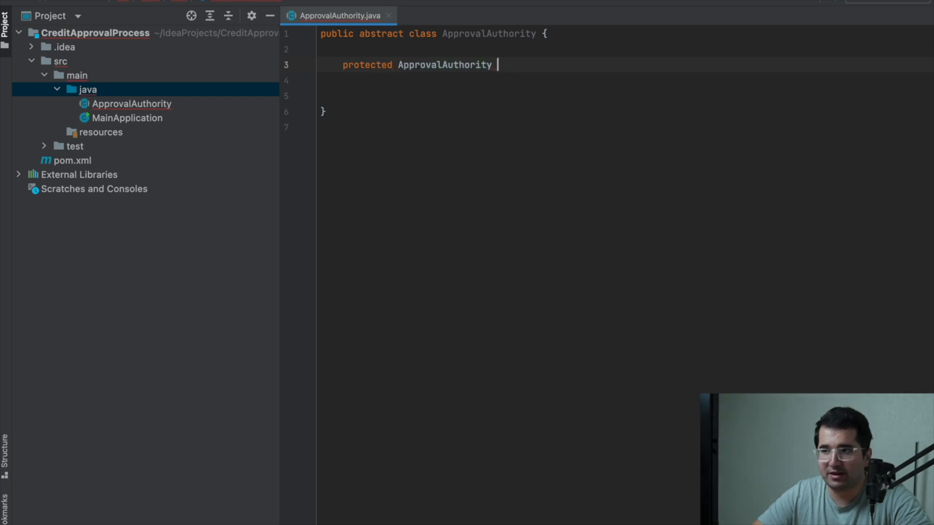
pyautogui.write('s')
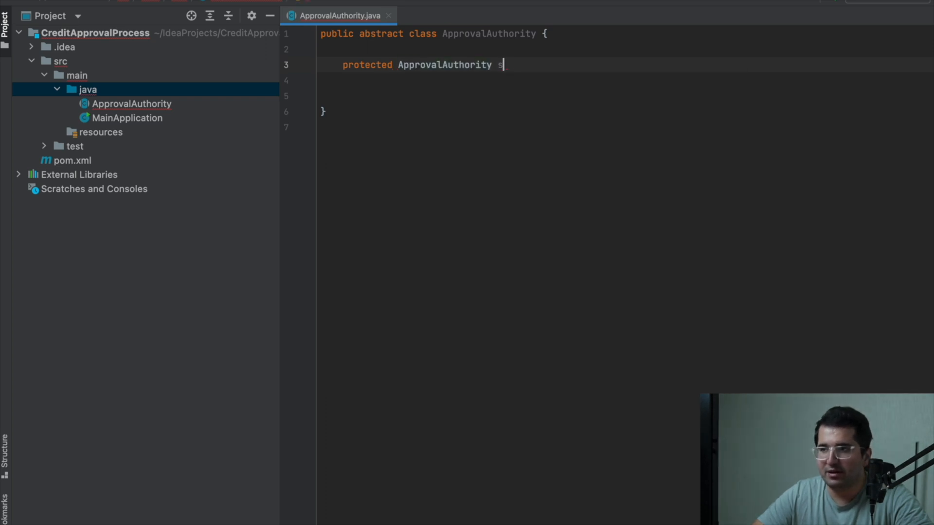
pyautogui.write('uccessor;')
pyautogui.click(626, 97)
pyautogui.write('abstract protected double')
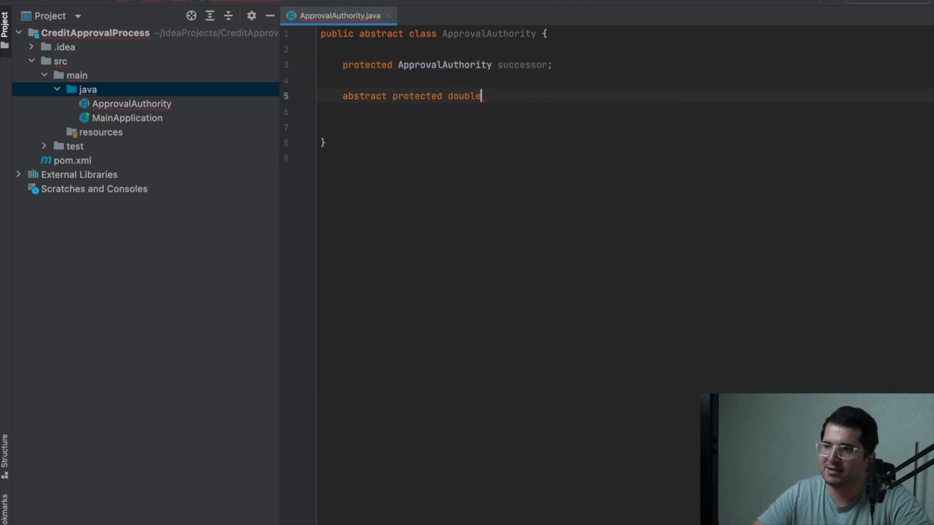
# Add abstract getConfirmableLimit() and String getRole() method declarations
pyautogui.write('getConfirmableLimi')
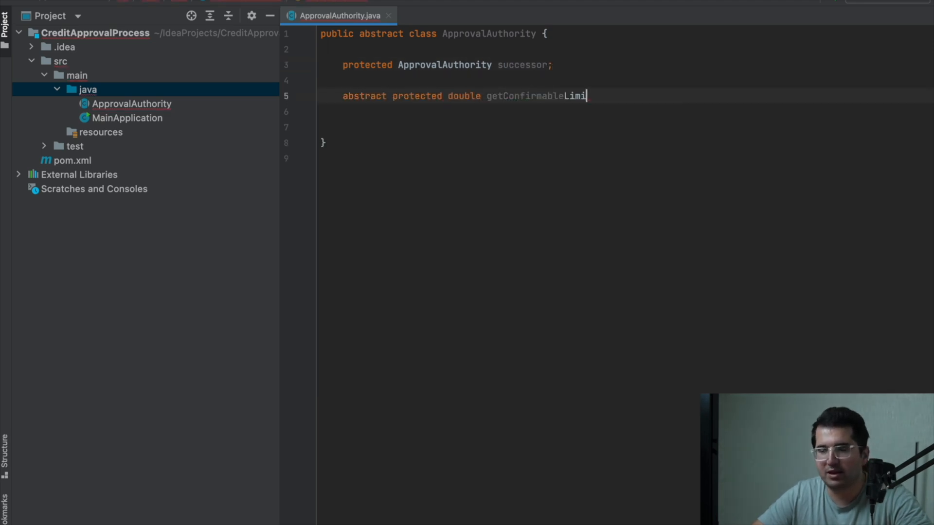
pyautogui.write('t();')
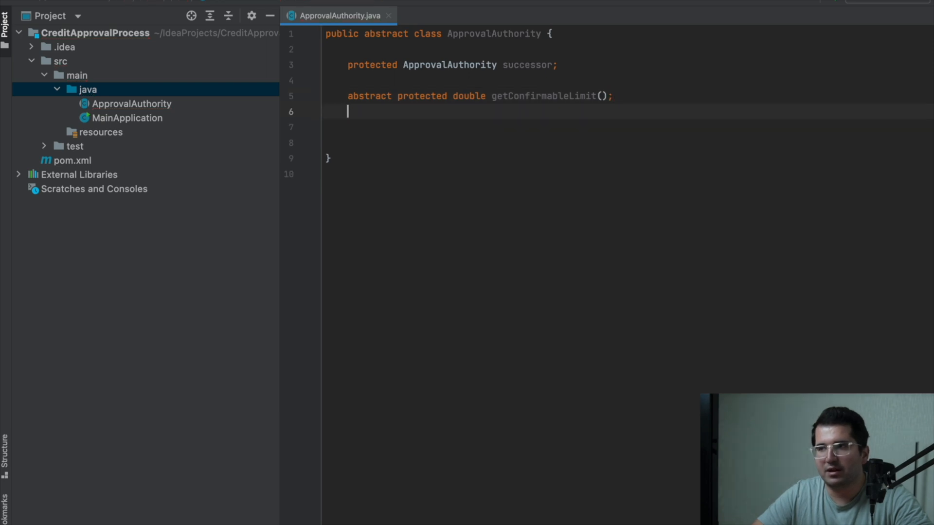
pyautogui.write('abstract protected')
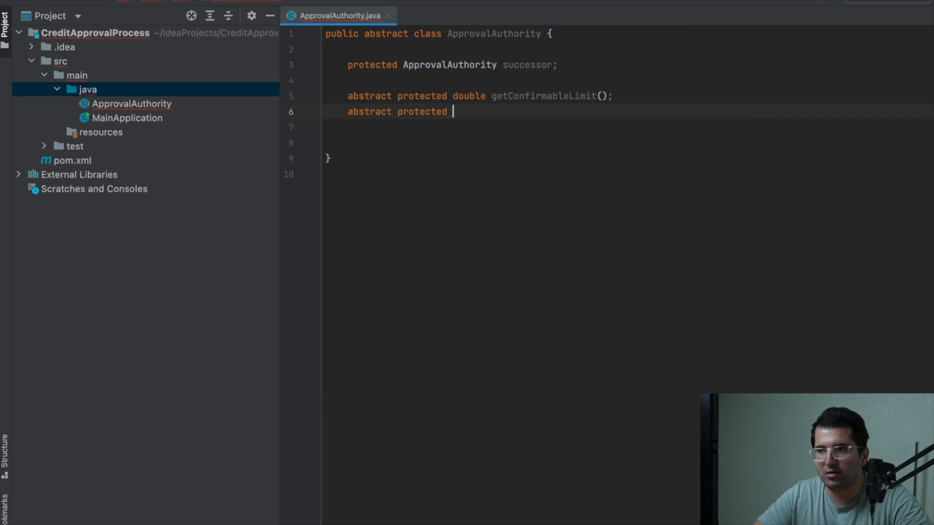
pyautogui.write('String getRole();')
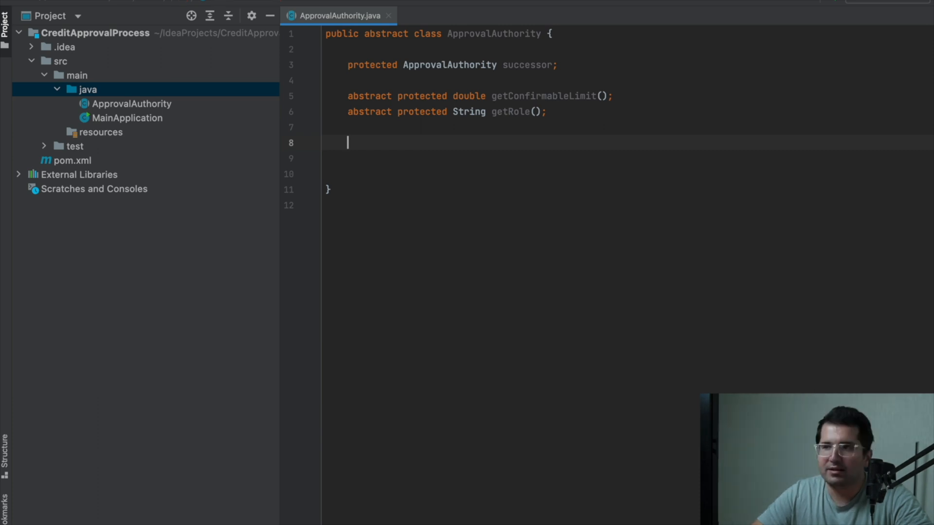
# Write public setSuccessor(ApprovalAuthority approvalAuthority) assigning this.successor
pyautogui.write('public void setSuccessor')
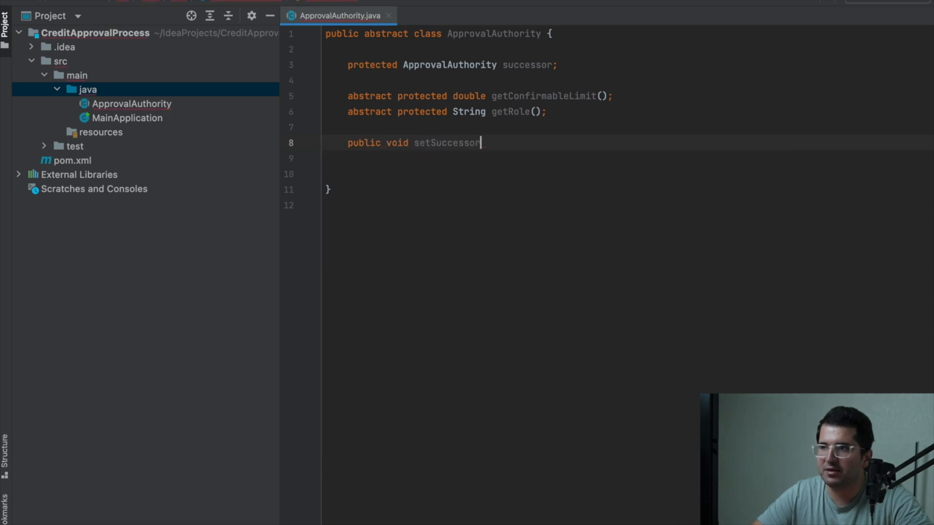
pyautogui.write('(ApprovalAuthority approvalAuthority){')
pyautogui.click(627, 158)
pyautogui.write('this.successor = approvalAuthority')
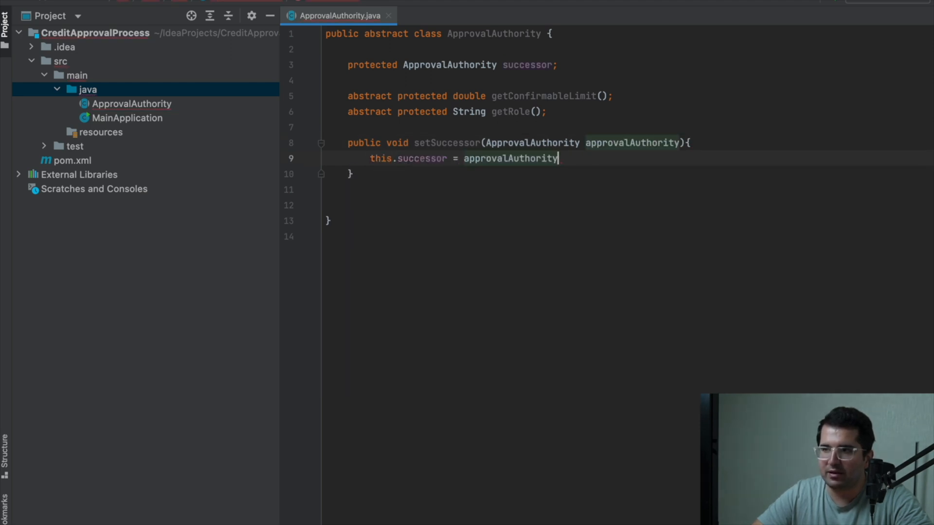
pyautogui.write('public void')
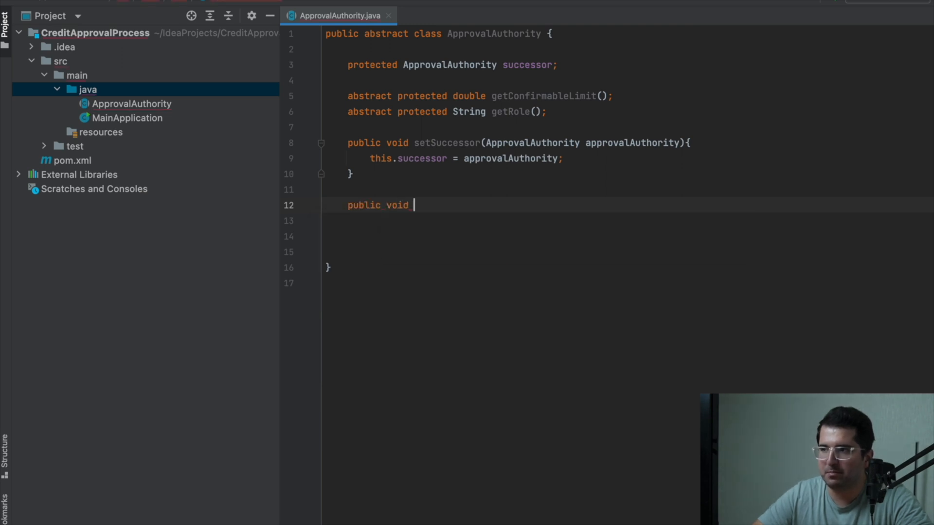
# Define handleRequest(double creditAmount) with an empty body
pyautogui.write('handleRequ')
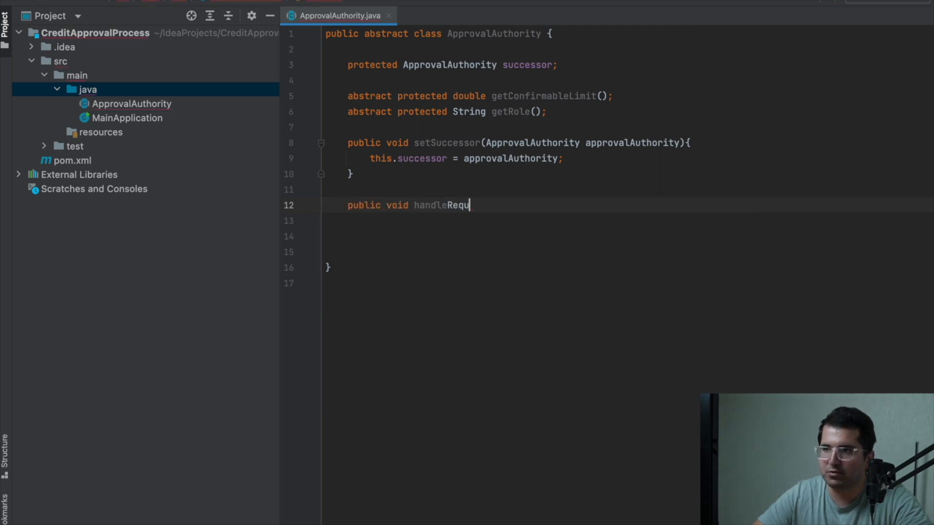
pyautogui.write('est()')
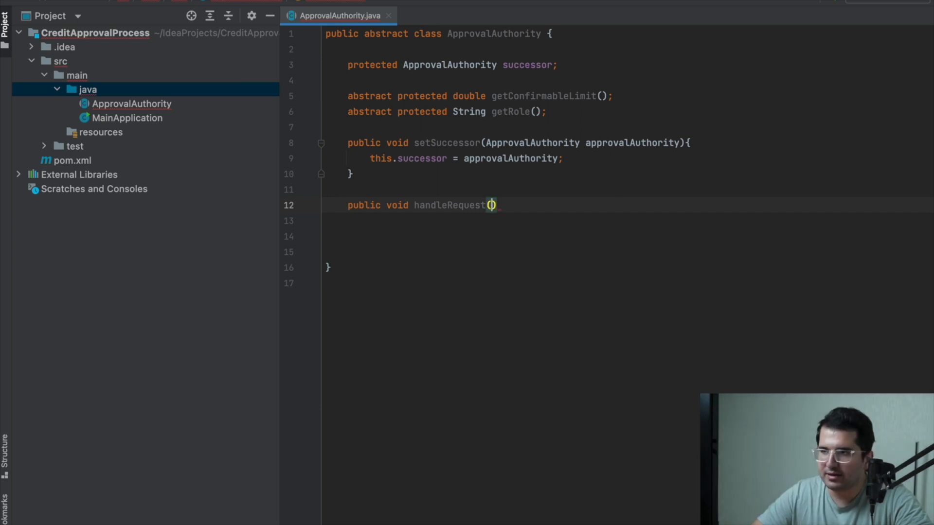
pyautogui.write('double creditAmount')
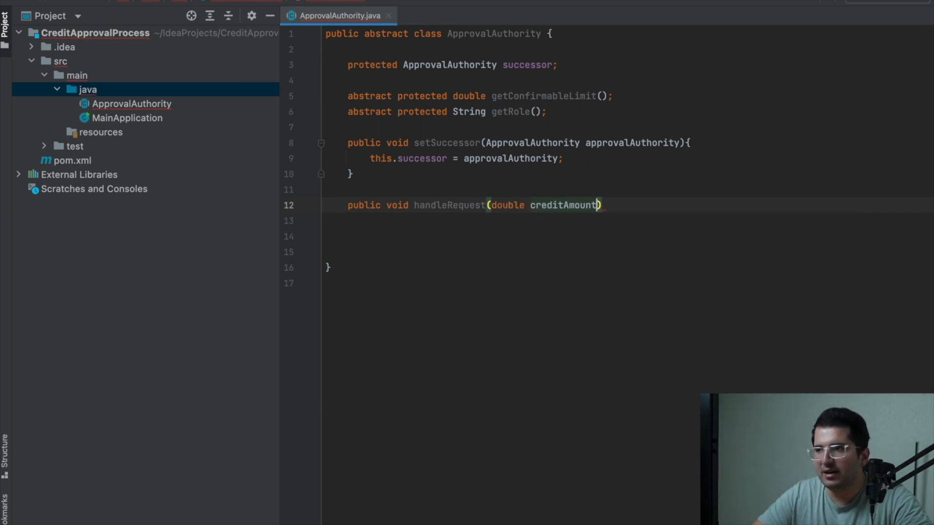
pyautogui.write('{')
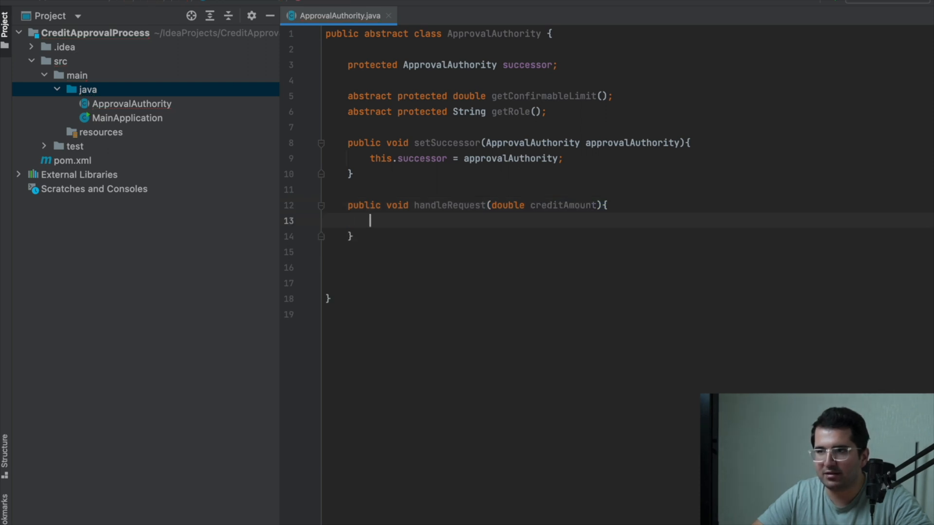
pyautogui.press('Enter')
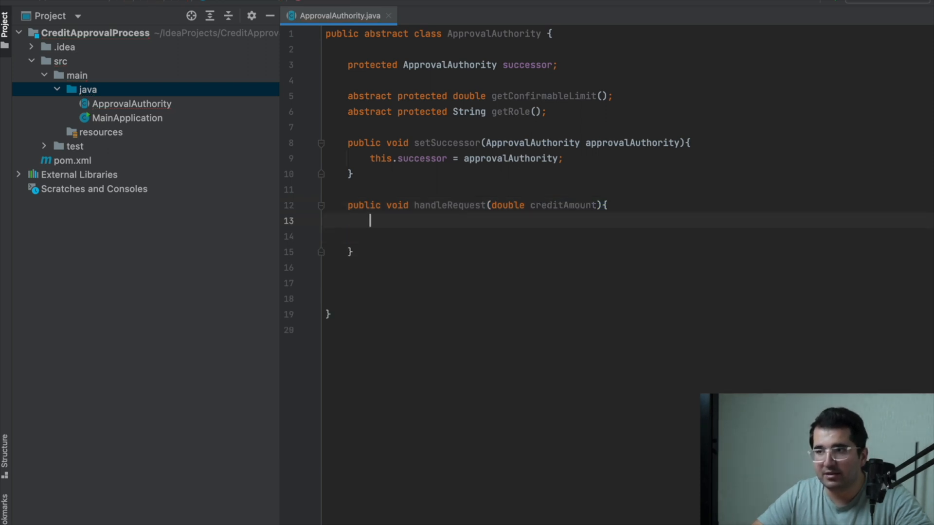
pyautogui.doubleClick(564, 206)
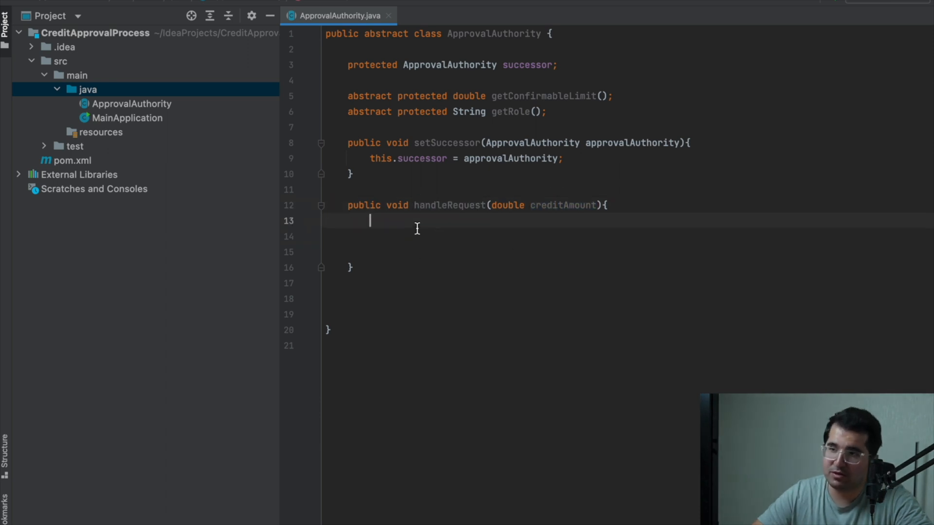
# If getConfirmableLimit() exceeds creditAmount, print the approved amount and role
pyautogui.write('if(')
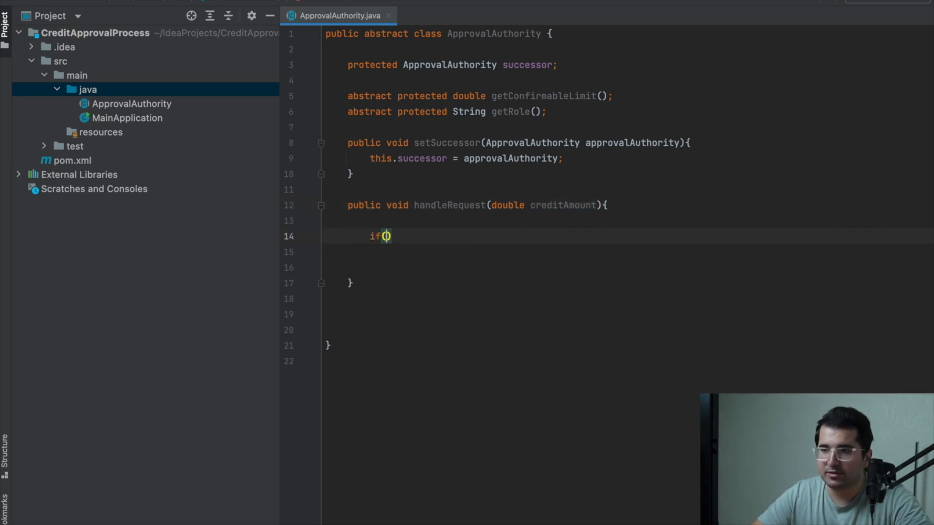
pyautogui.doubleClick(533, 97)
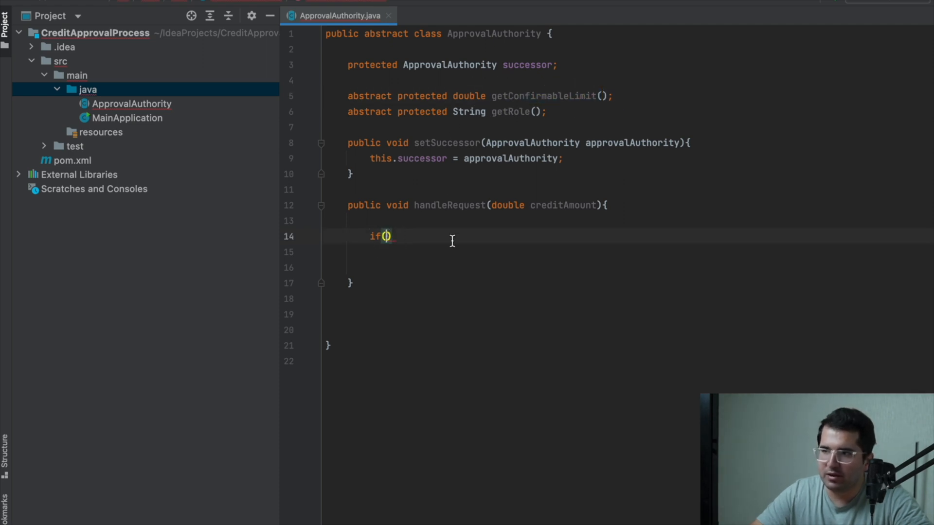
pyautogui.write('getConfirmableLimit()')
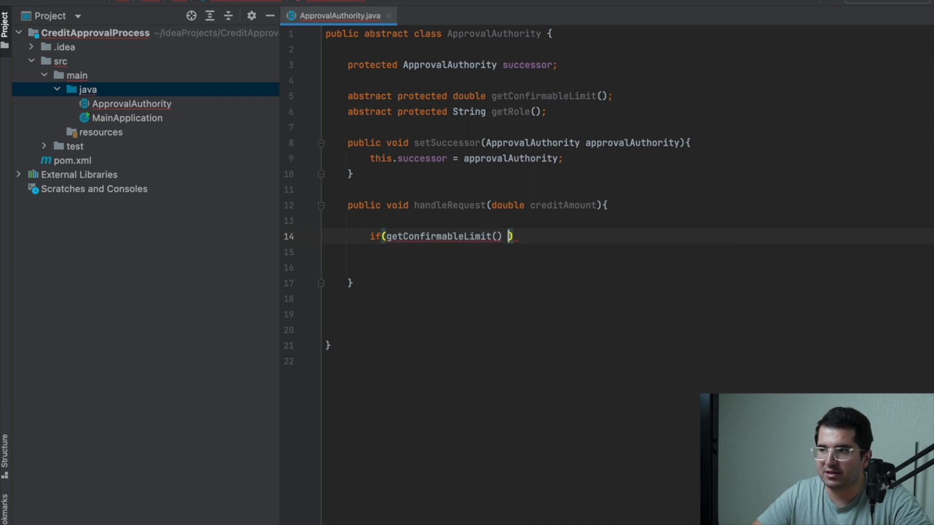
pyautogui.write('> creditAmount')
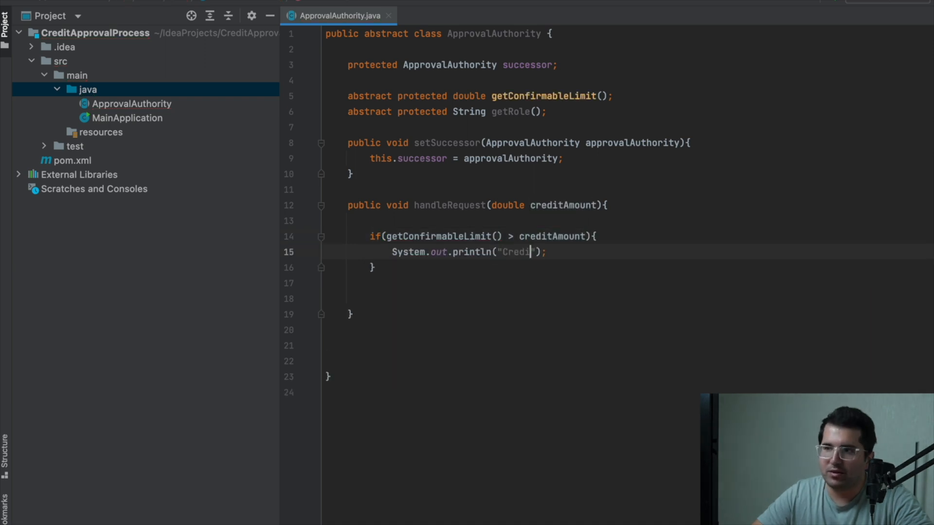
pyautogui.write('approved : $" + creditAmount + ", My role is " + getRole(')
pyautogui.click(630, 268)
pyautogui.write('else')
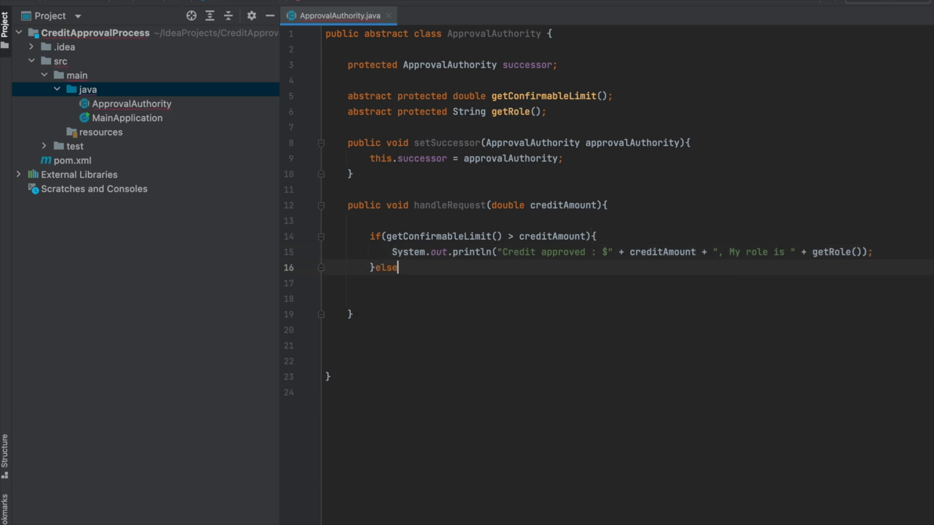
# Otherwise forward creditAmount to successor.handleRequest in the else branch
pyautogui.write('{')
pyautogui.click(627, 283)
pyautogui.write('successor.')
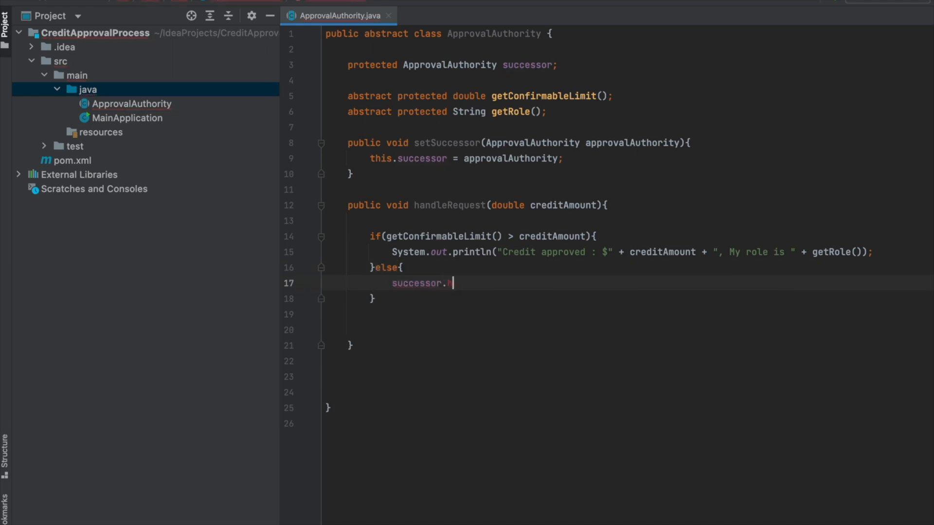
pyautogui.write('handleRequest(c);')
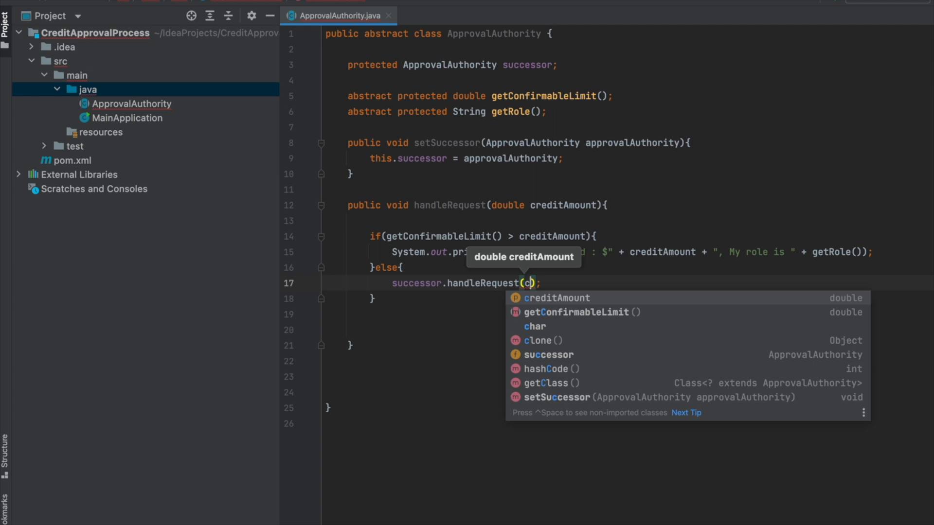
pyautogui.press('Tab')
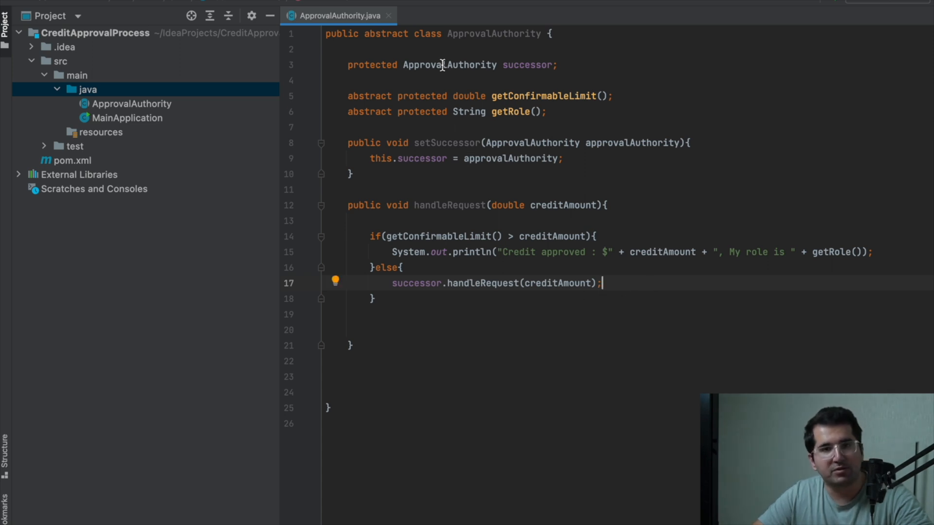
# Create a new Java class BankTeller in the java folder
pyautogui.click(87, 90)
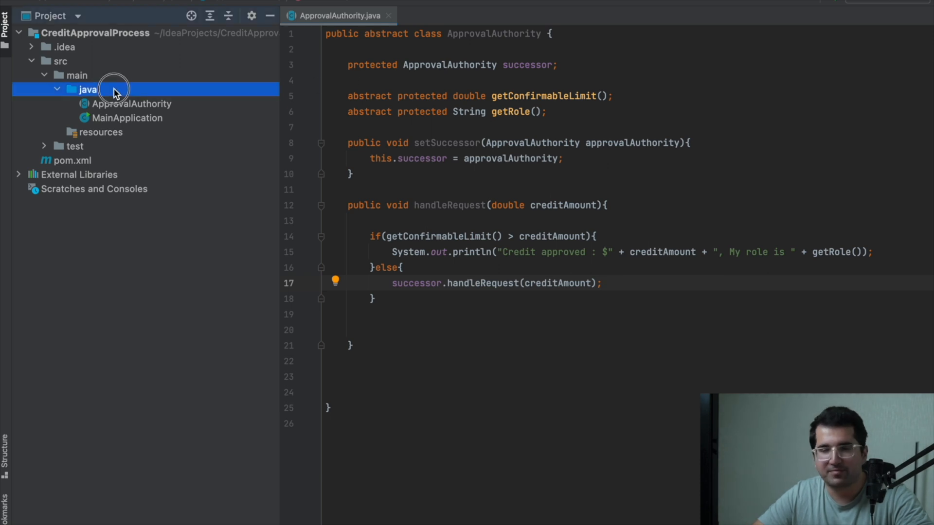
pyautogui.rightClick(87, 89)
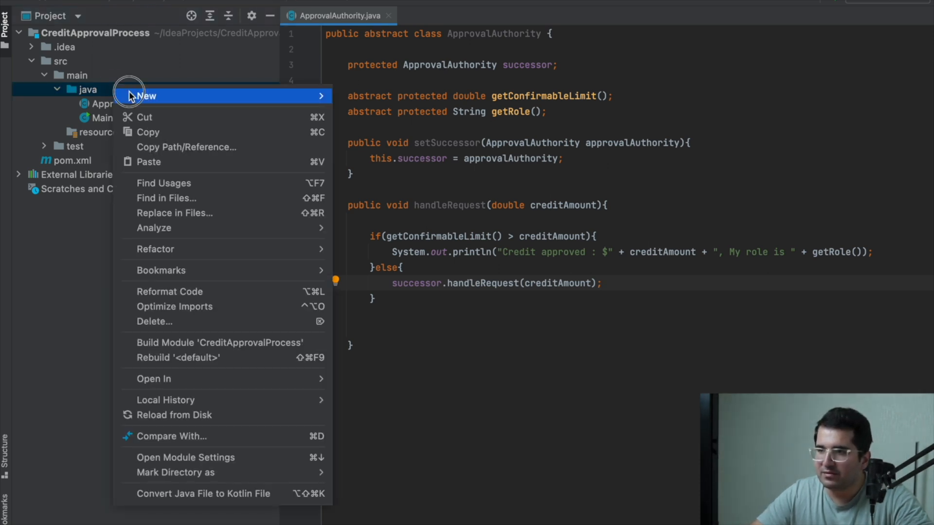
pyautogui.click(144, 95)
pyautogui.write('BankTeller')
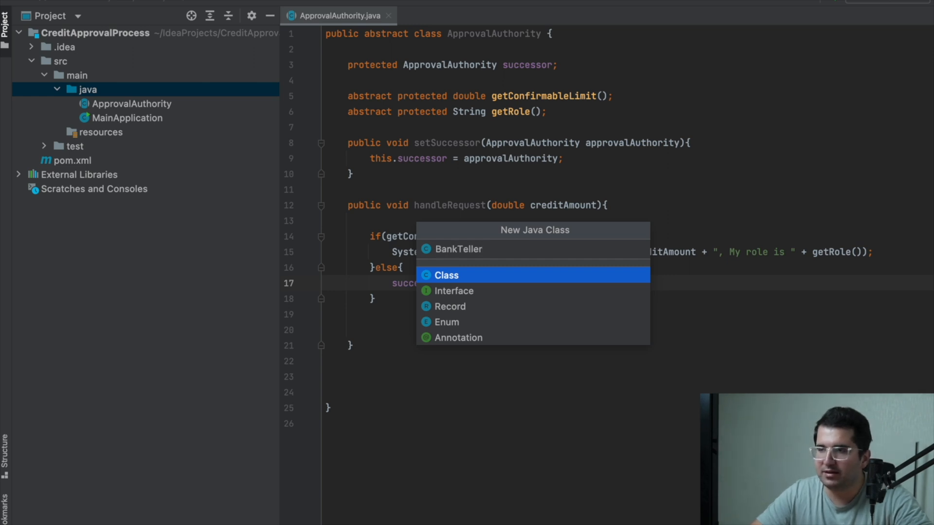
pyautogui.click(446, 275)
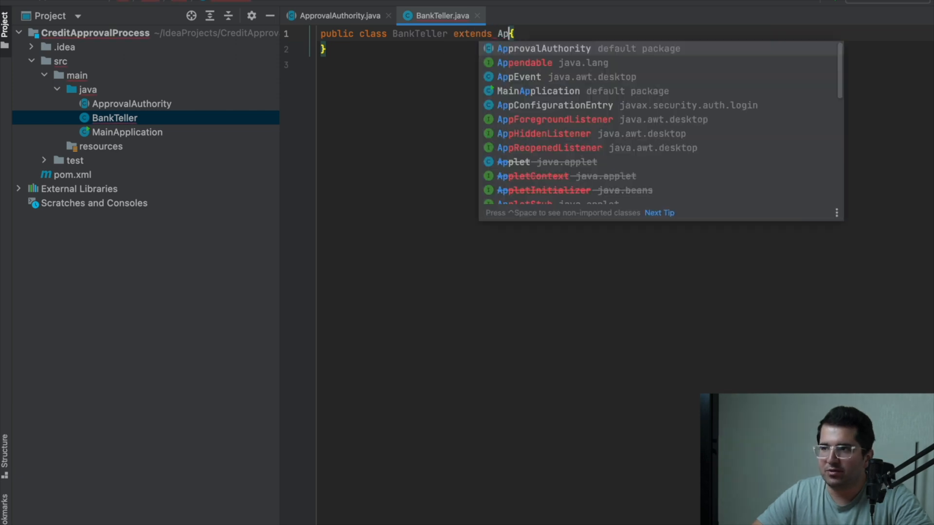
# Implement the abstract methods returning 1000 and "Bank Teller"
pyautogui.click(542, 49)
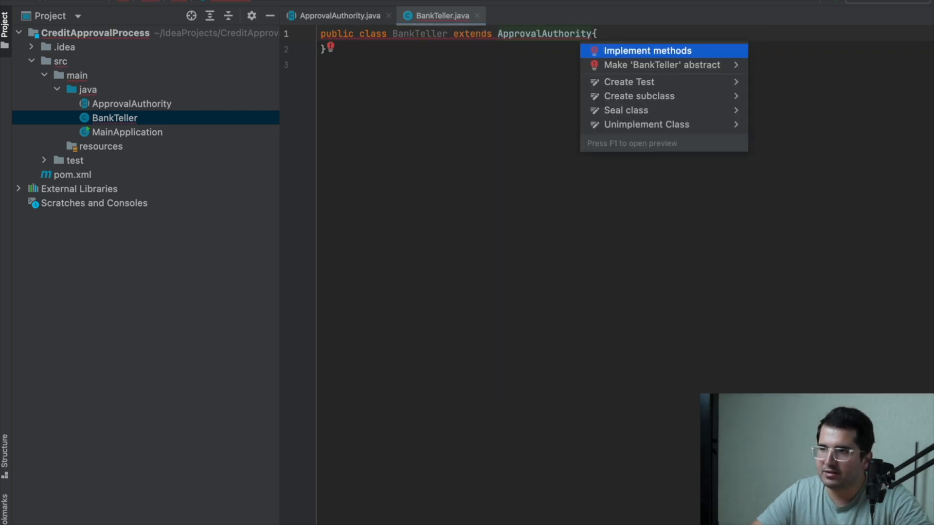
pyautogui.click(648, 51)
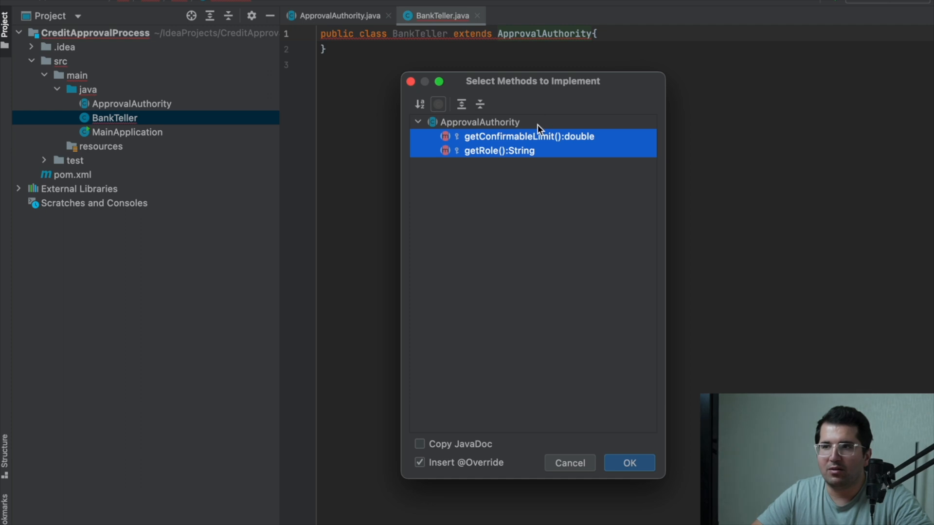
pyautogui.click(628, 463)
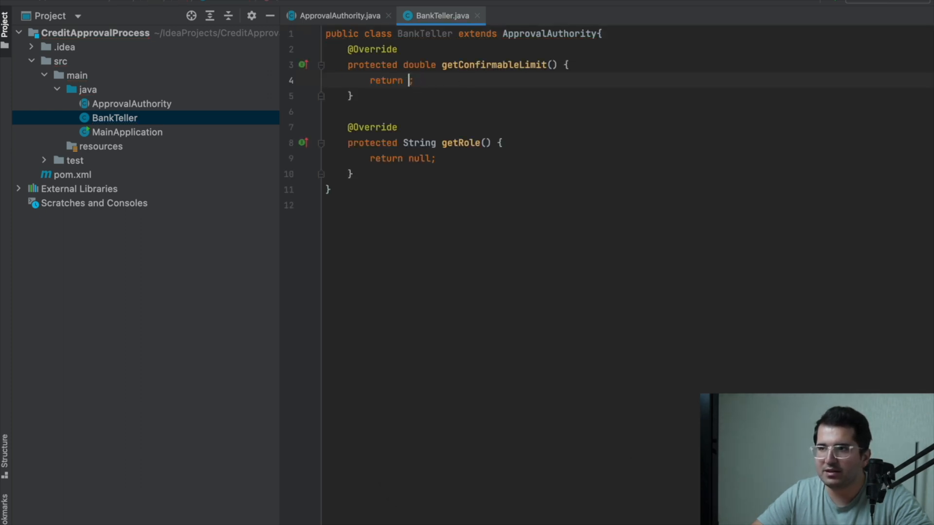
pyautogui.write('1000')
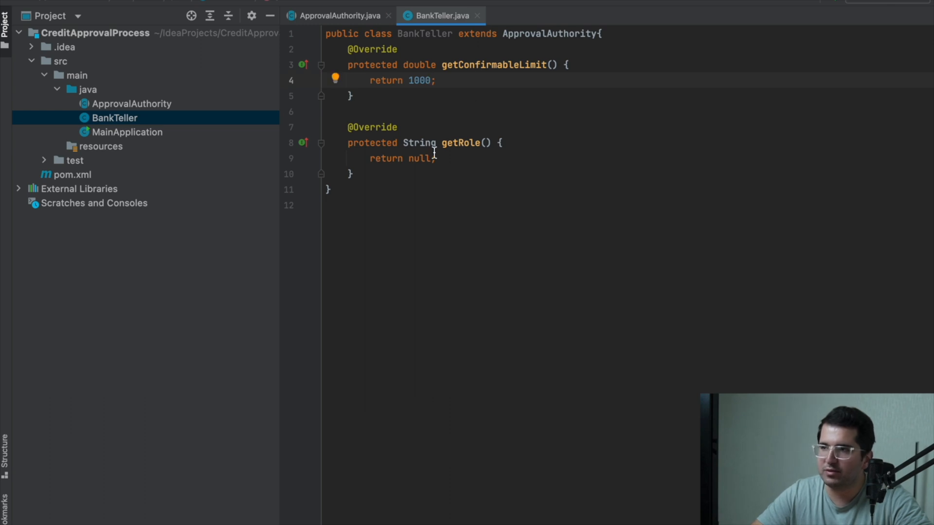
pyautogui.write('"Bank"')
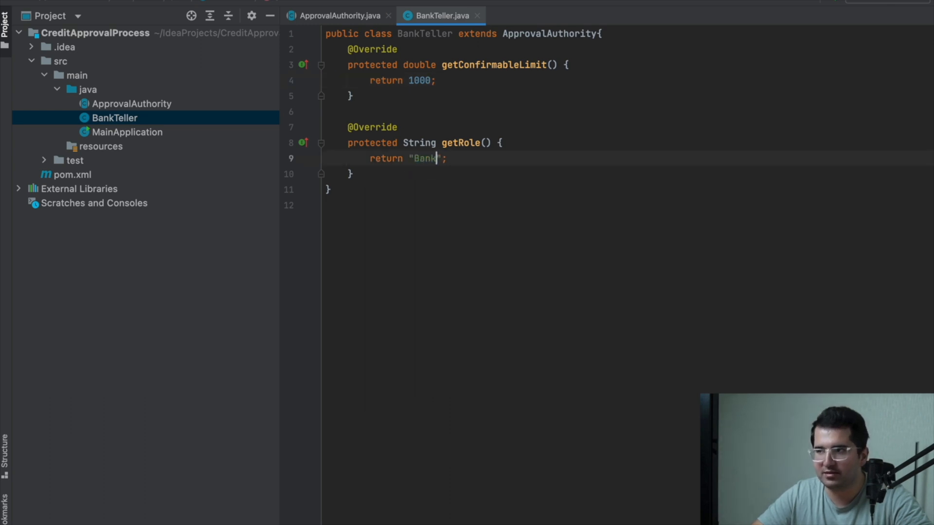
pyautogui.write('Teller')
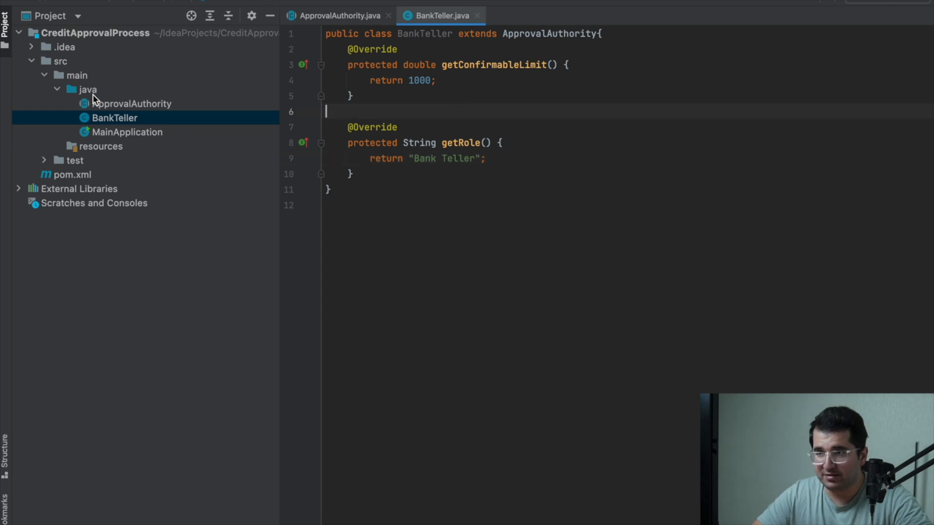
# Create BankManager extending ApprovalAuthority and implement its methods with a 10000 limit
pyautogui.rightClick(86, 90)
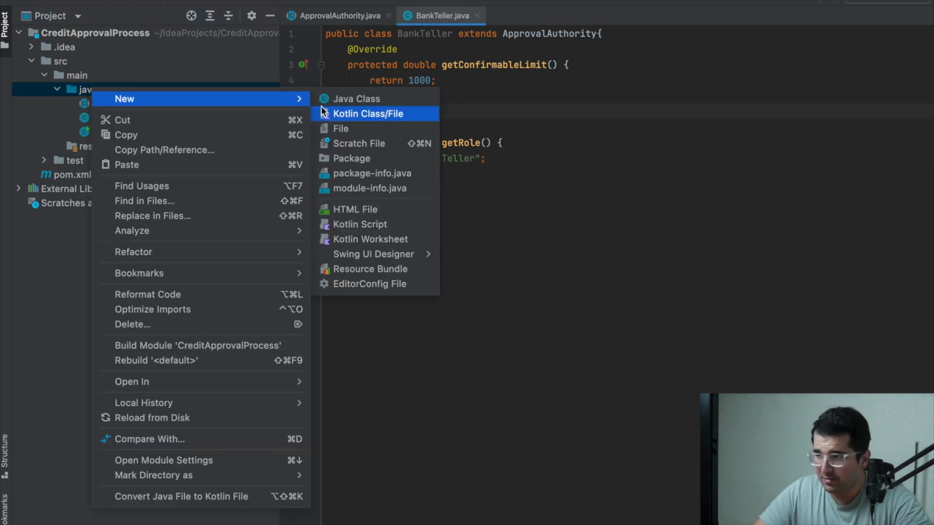
pyautogui.click(357, 99)
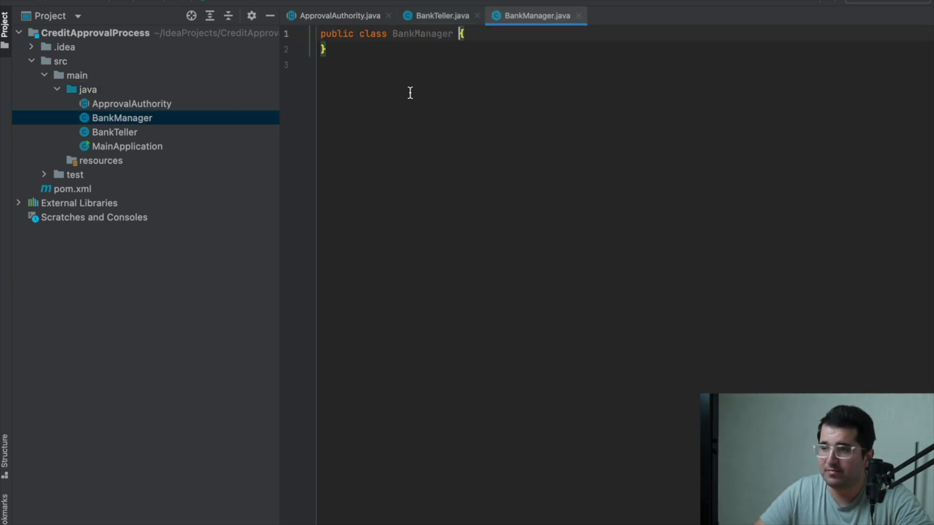
pyautogui.write('extends ApprovalAuthority')
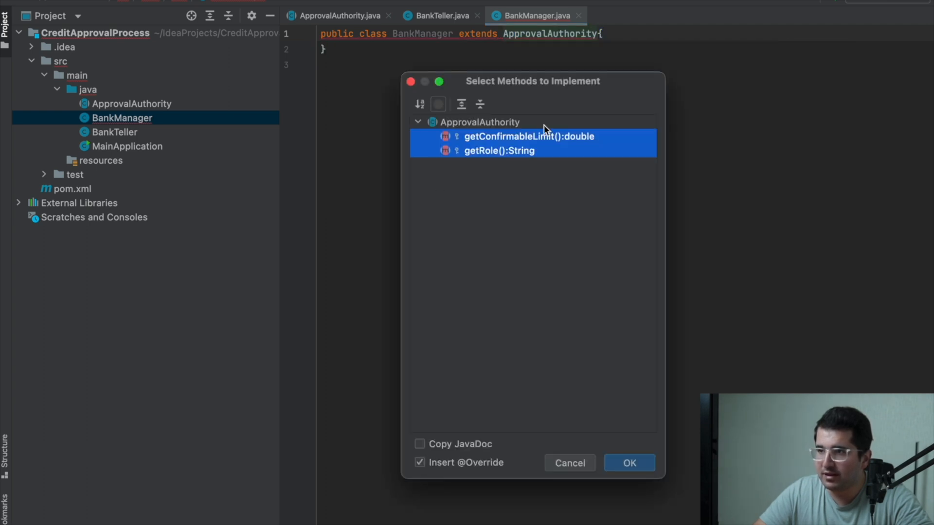
pyautogui.click(630, 463)
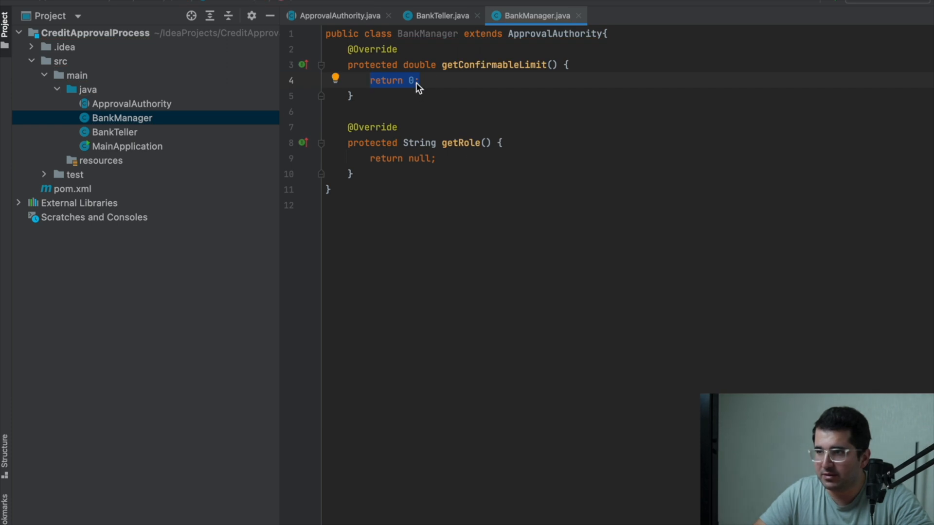
pyautogui.write('1')
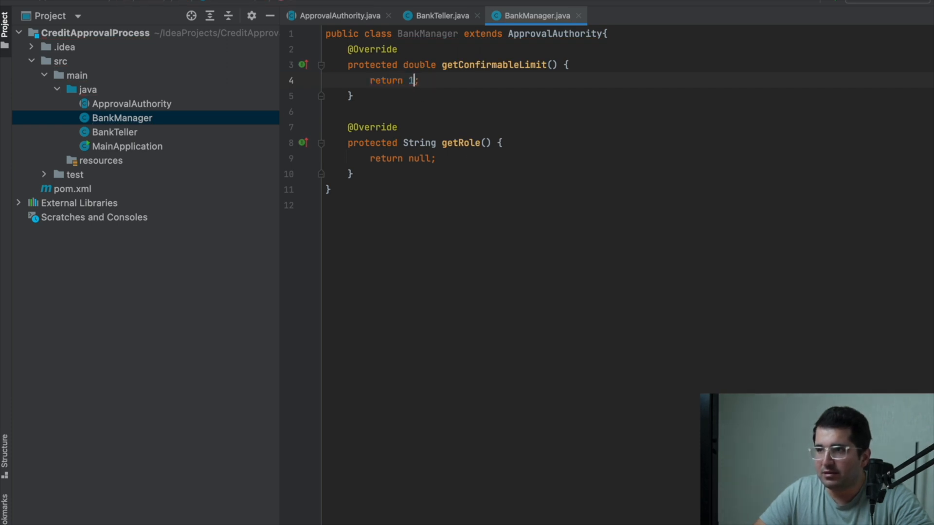
pyautogui.write('0000')
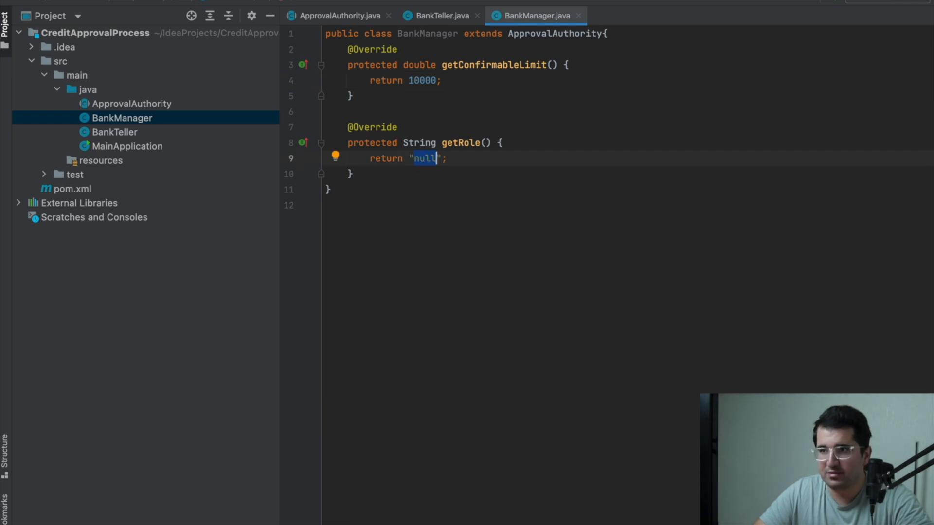
# Return "Bank Manager" as the manager's role, then create the BankDirector class
pyautogui.write('Bank Mana')
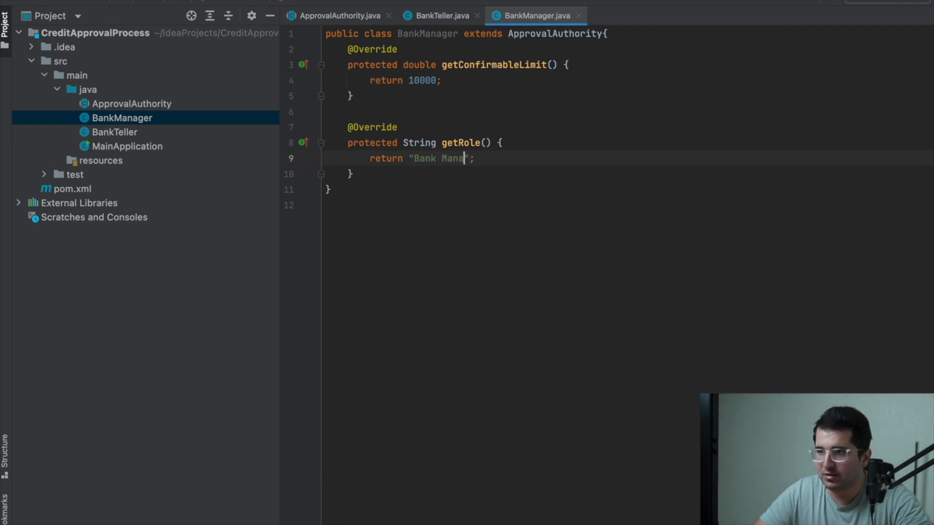
pyautogui.write('ger')
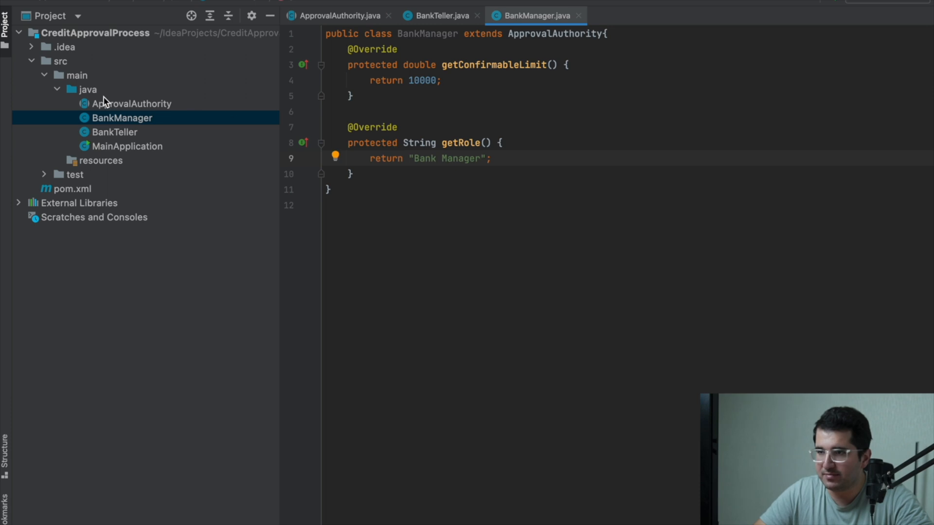
pyautogui.rightClick(86, 89)
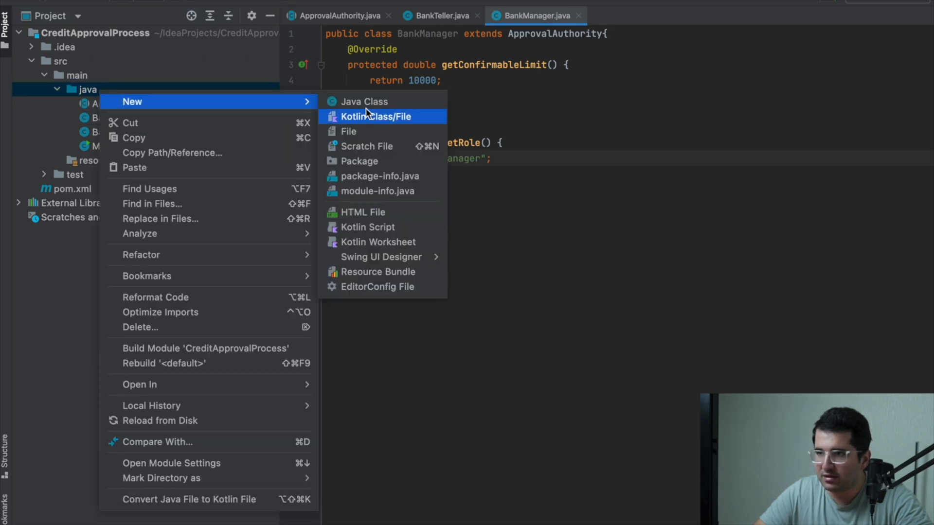
pyautogui.click(364, 101)
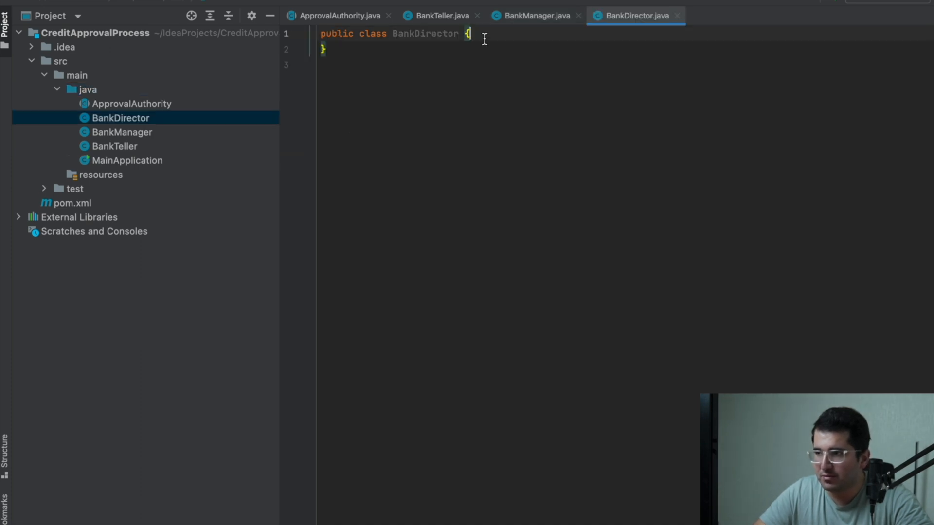
# Make BankDirector extend ApprovalAuthority, returning 1000000 and "Bank Director"
pyautogui.write('extends ApprovalAuthority')
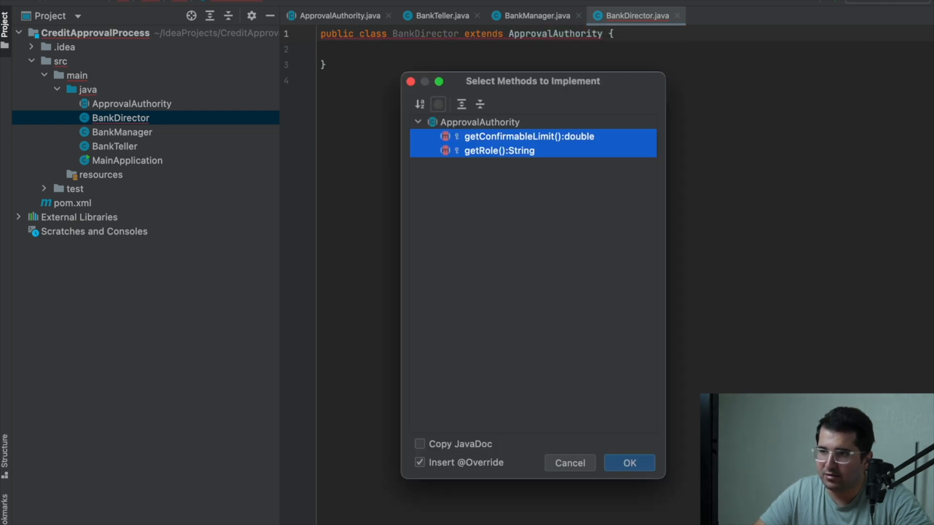
pyautogui.click(629, 463)
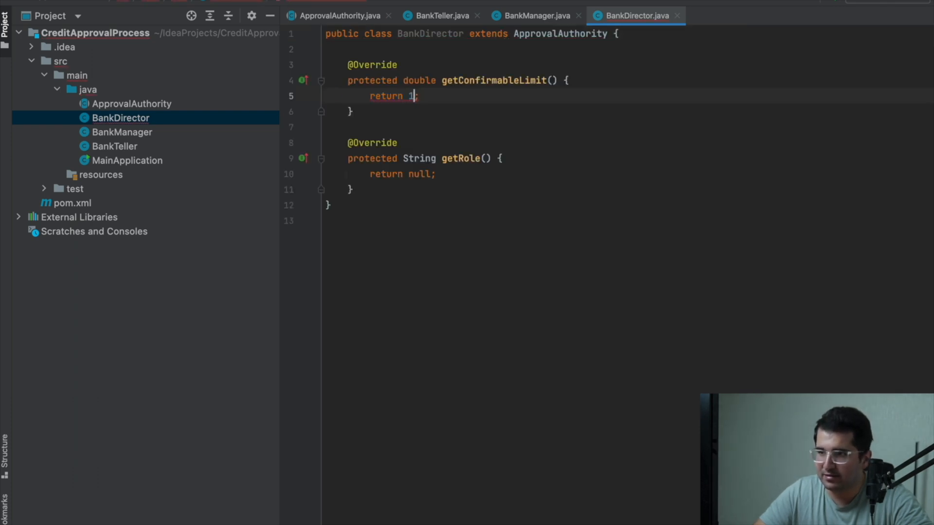
pyautogui.write('000000')
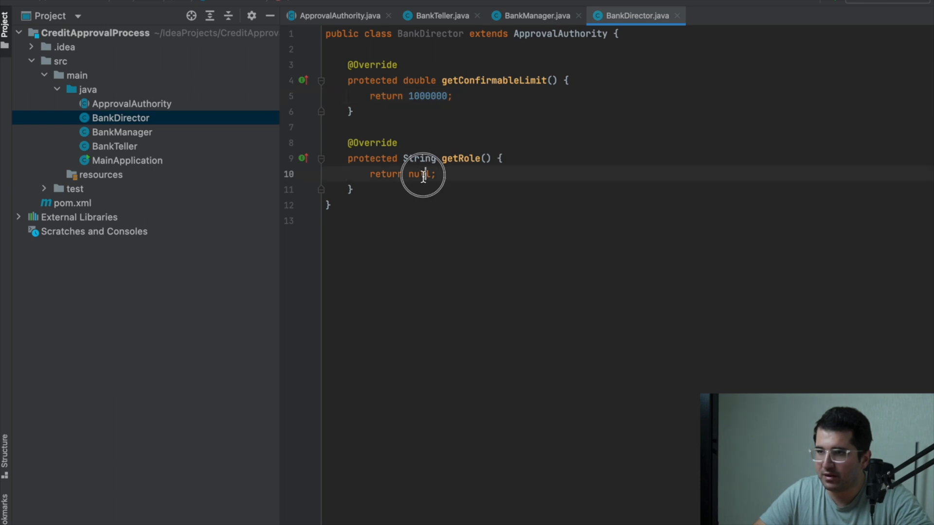
pyautogui.write('"Bank Director"')
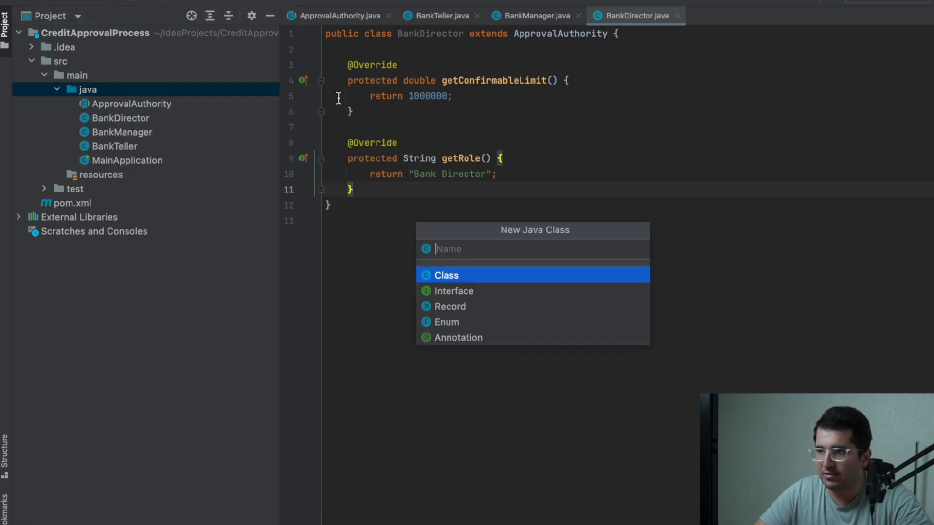
# Make BankCEO extend ApprovalAuthority and generate its abstract method stubs
pyautogui.write('Bank')
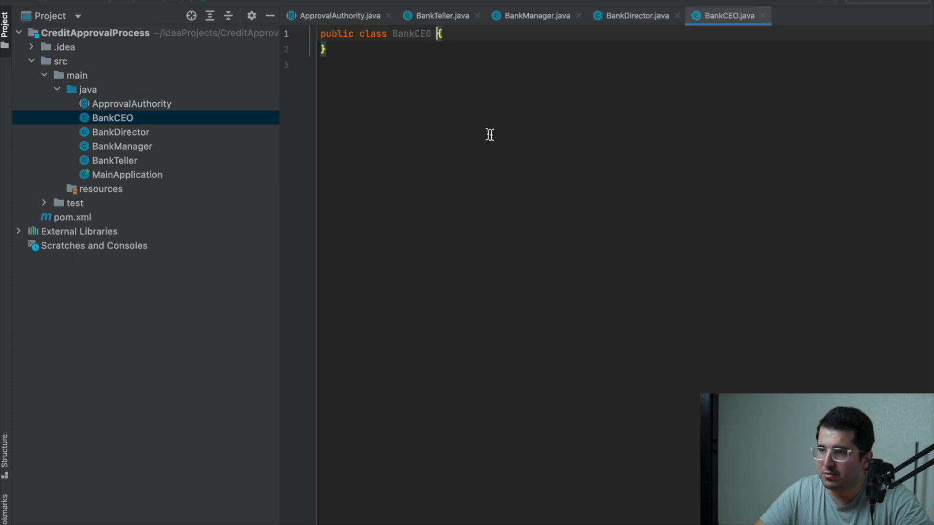
pyautogui.write('extends')
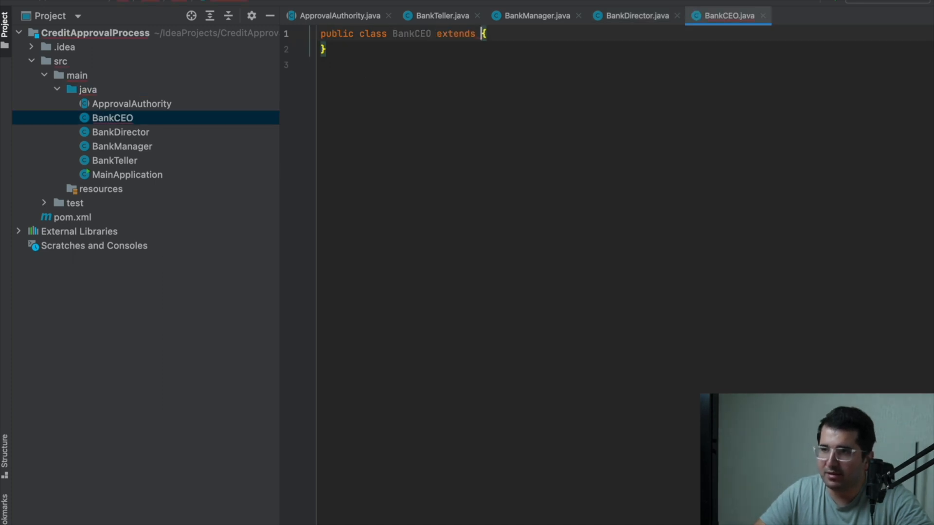
pyautogui.write('ApprovalAuthority')
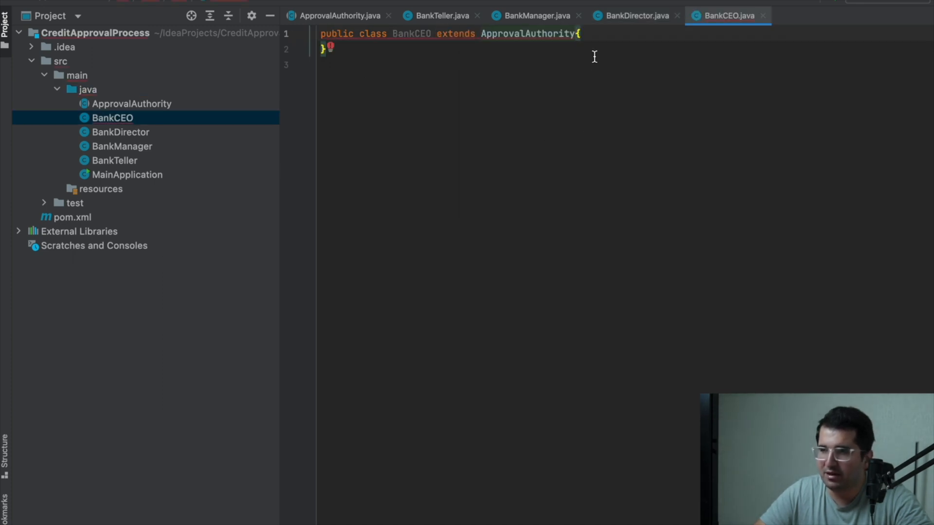
pyautogui.click(328, 48)
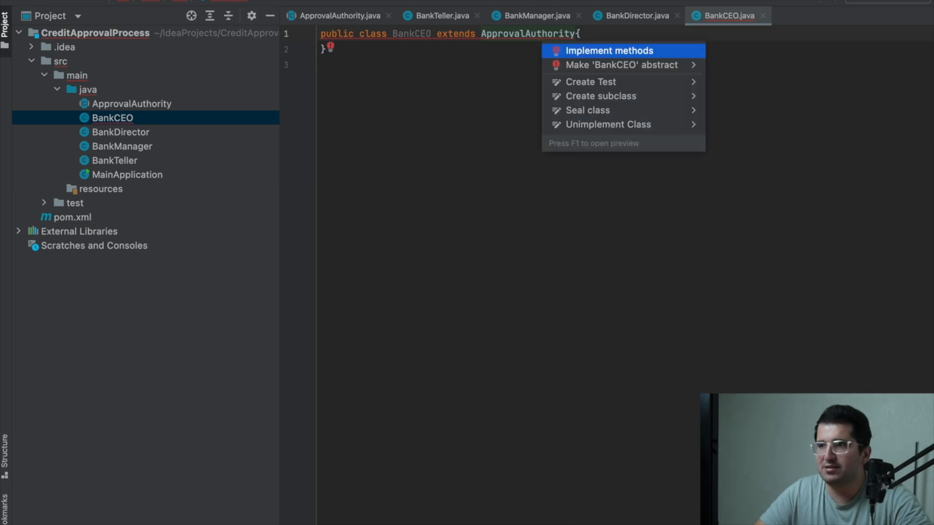
pyautogui.click(608, 51)
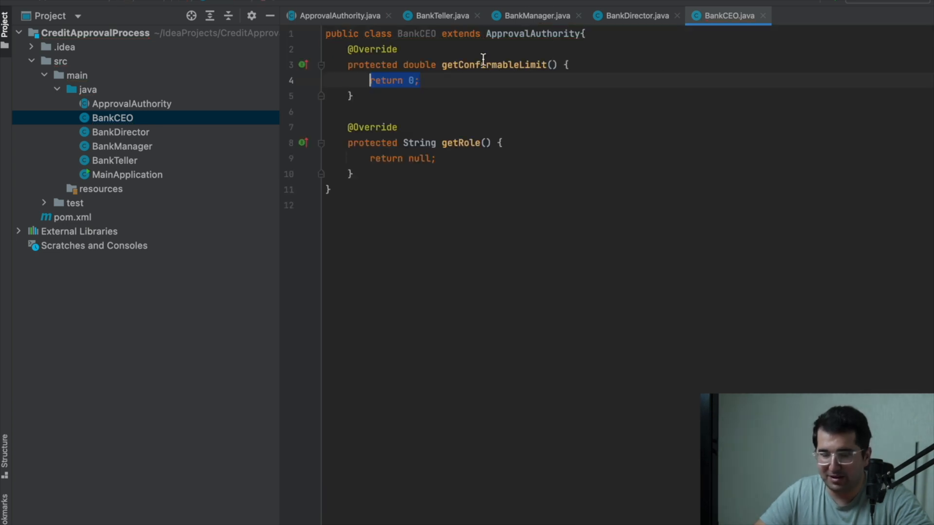
# Return Integer.MAX_VALUE and "CEO", then review the BankTeller and BankDirector classes
pyautogui.press('Delete')
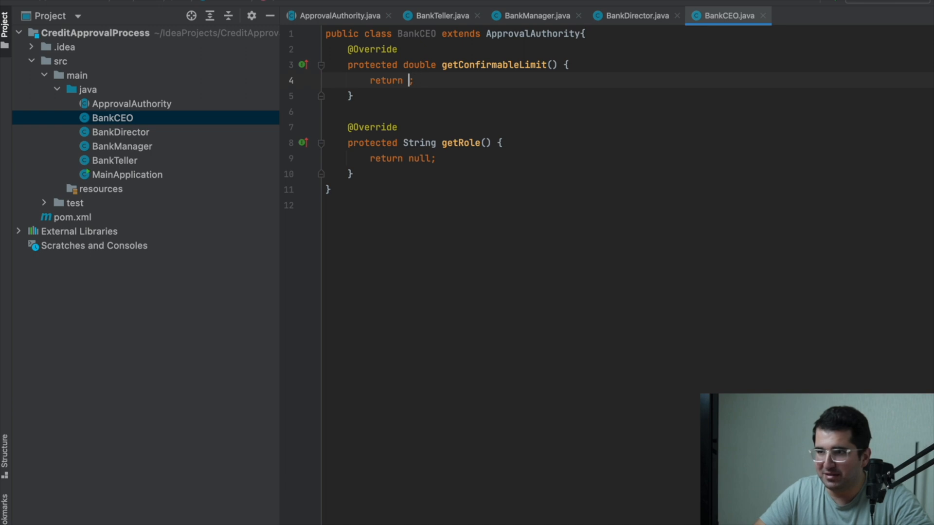
pyautogui.write('Integer.MAX_VALUE')
pyautogui.click(630, 159)
pyautogui.write('"CEO"')
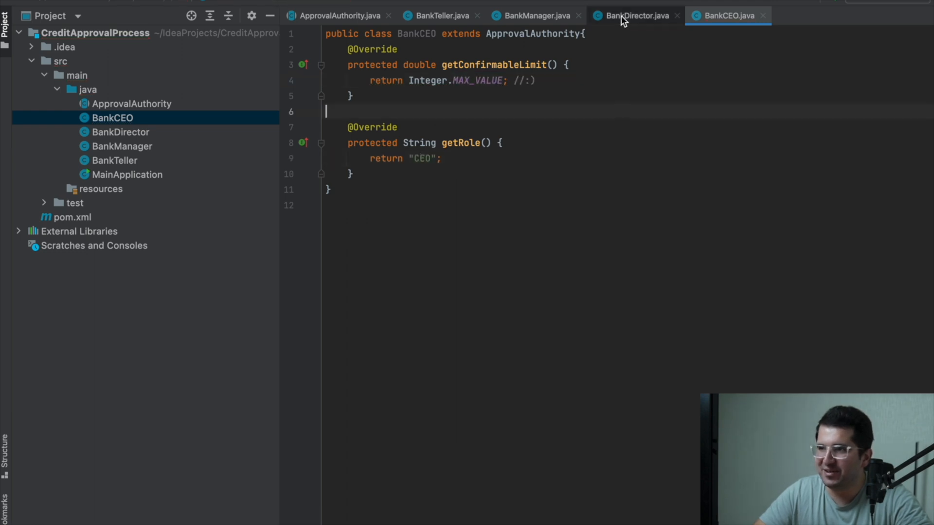
pyautogui.click(440, 15)
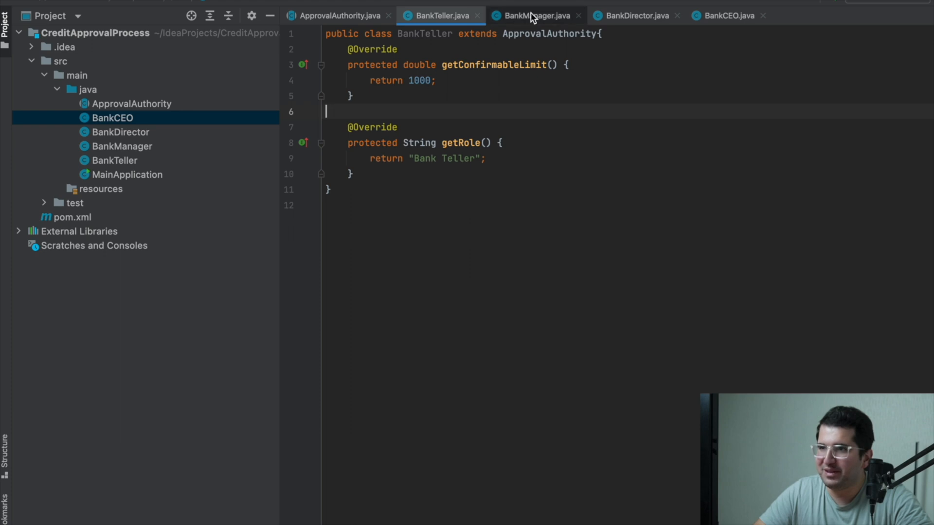
pyautogui.click(631, 14)
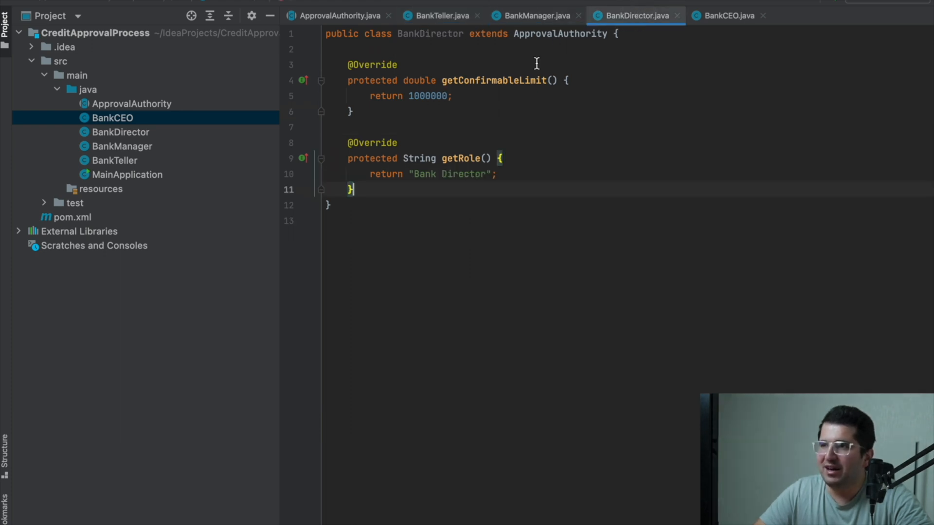
# In MainApplication instantiate BankTeller, BankManager, BankDirector, BankCEO and chain them with setSuccessor
pyautogui.click(726, 15)
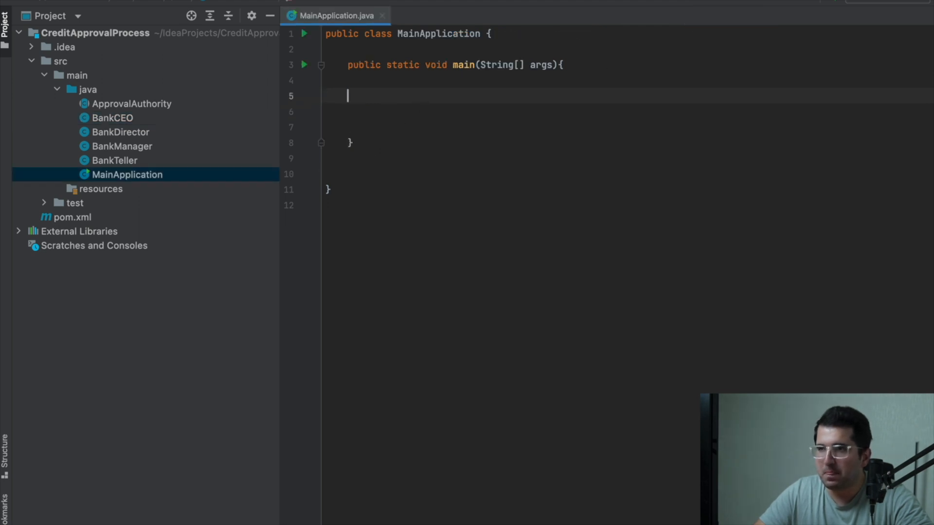
pyautogui.write('BankTeller bankTeller = new BankTeller();')
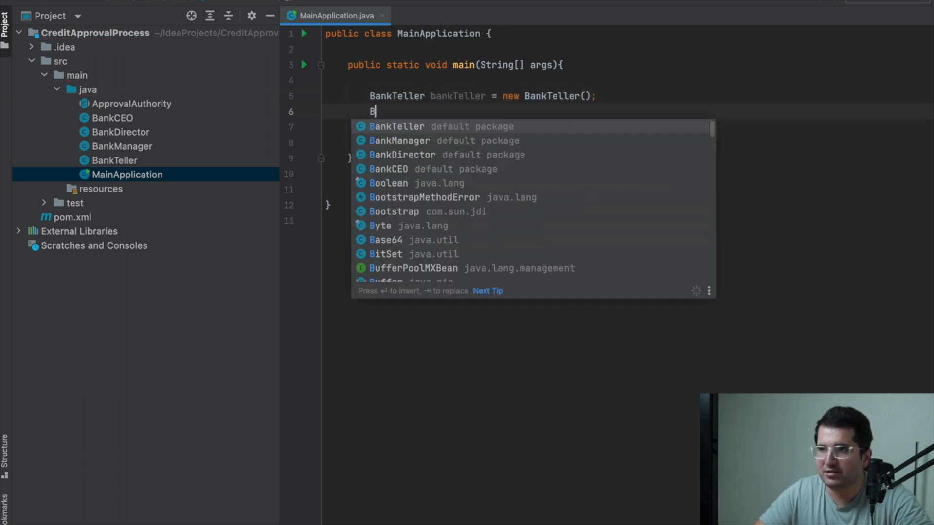
pyautogui.write('ankManager bankManager = new BankManager();')
pyautogui.click(540, 143)
pyautogui.write('BankCEO ')
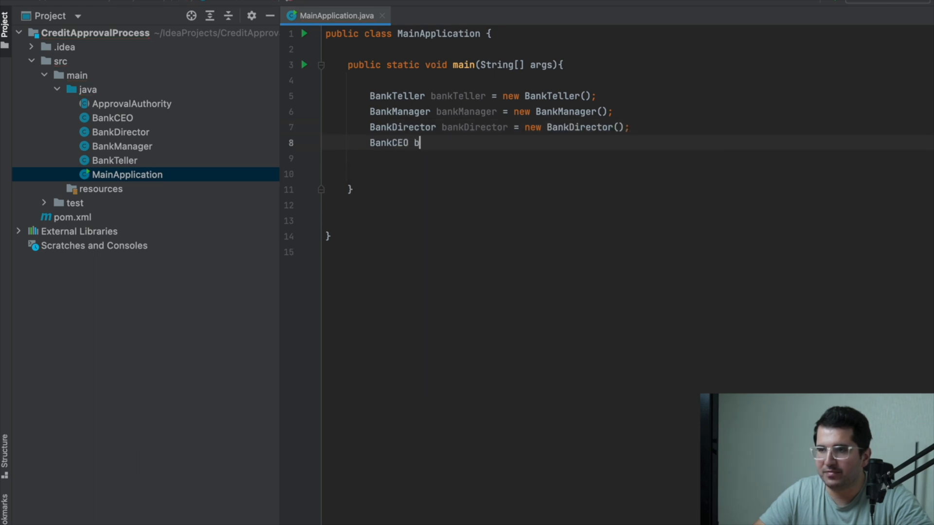
pyautogui.write('bankCEO = new BankCEO();')
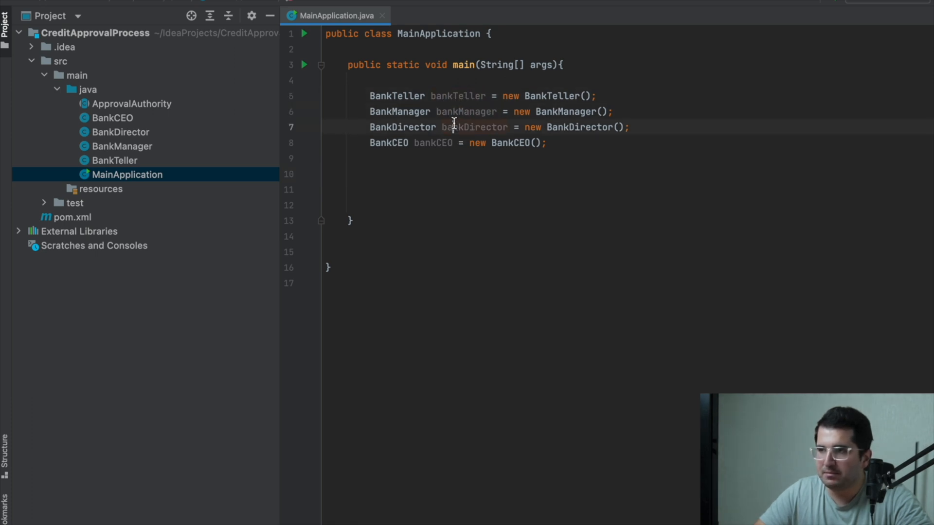
pyautogui.write('bankTeller.setSuccessor(bankManager);')
pyautogui.click(649, 205)
pyautogui.write('bankDirector.setSuccessor(bankCEO);')
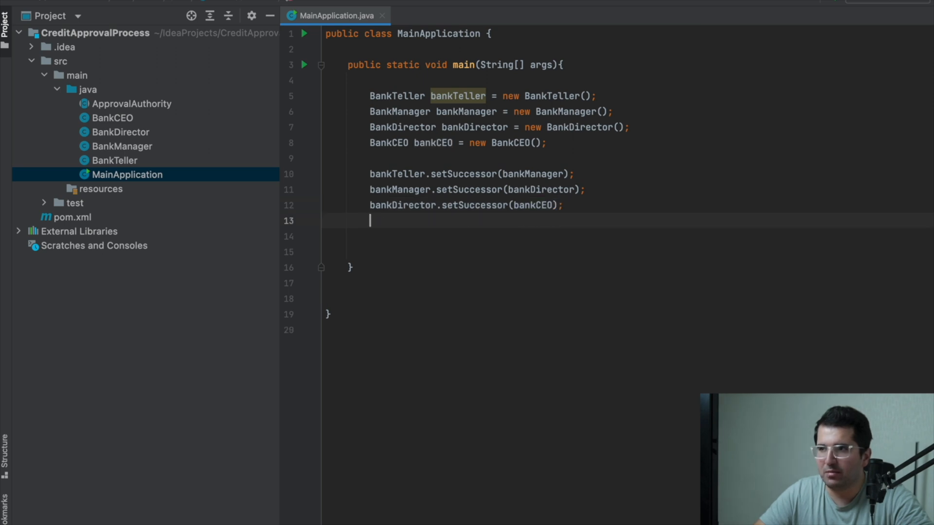
# Declare double usedCreditAmount = 100 and call bankTeller.handleRequest
pyautogui.press('enter')
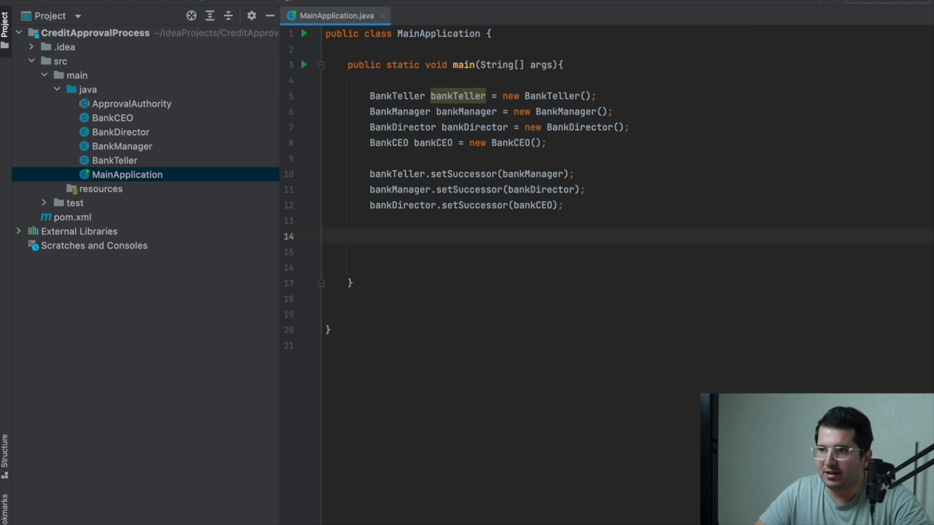
pyautogui.write('double')
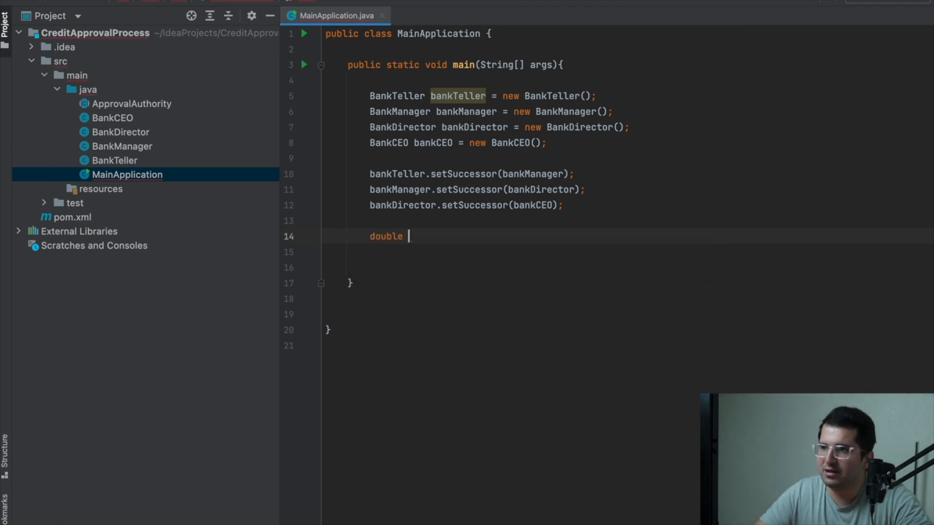
pyautogui.write('usedCreditAmount =')
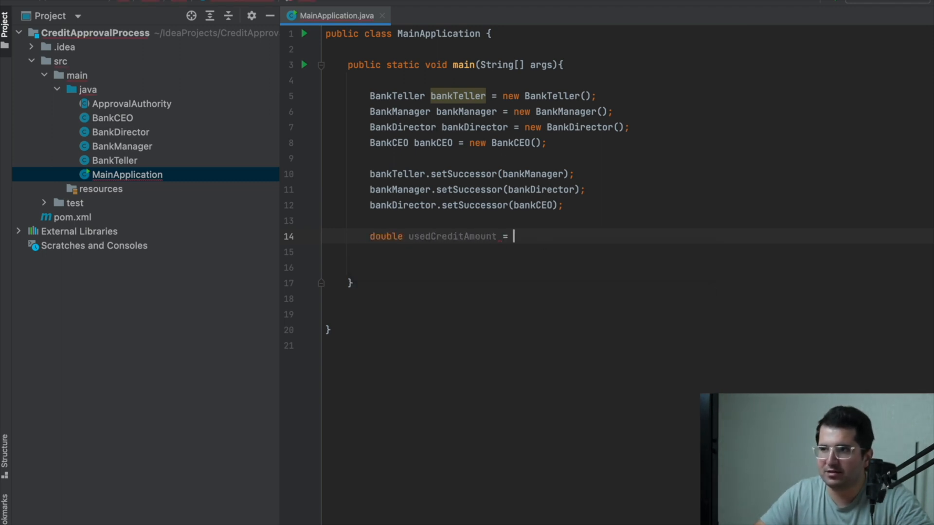
pyautogui.write('100;')
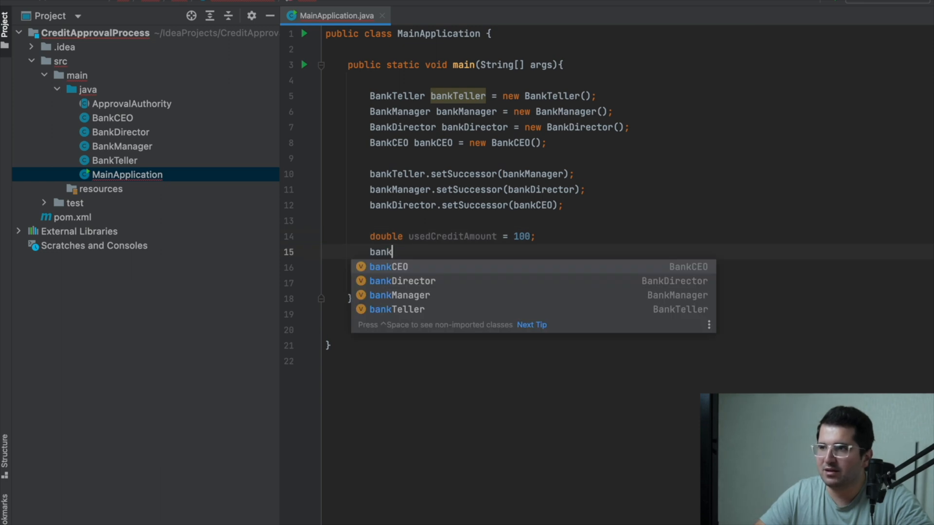
pyautogui.write('Teller.')
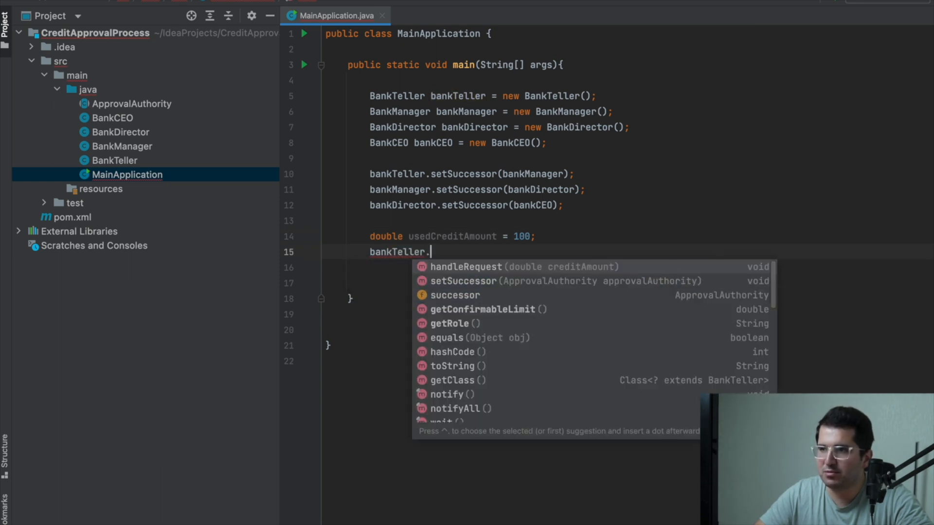
pyautogui.click(466, 267)
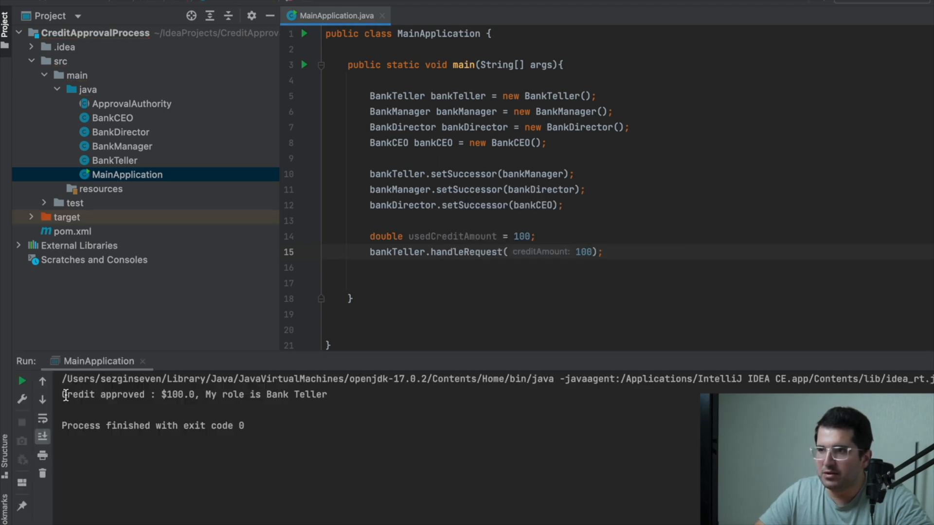
# Replace the literal argument with usedCreditAmount in the handleRequest call
pyautogui.doubleClick(276, 394)
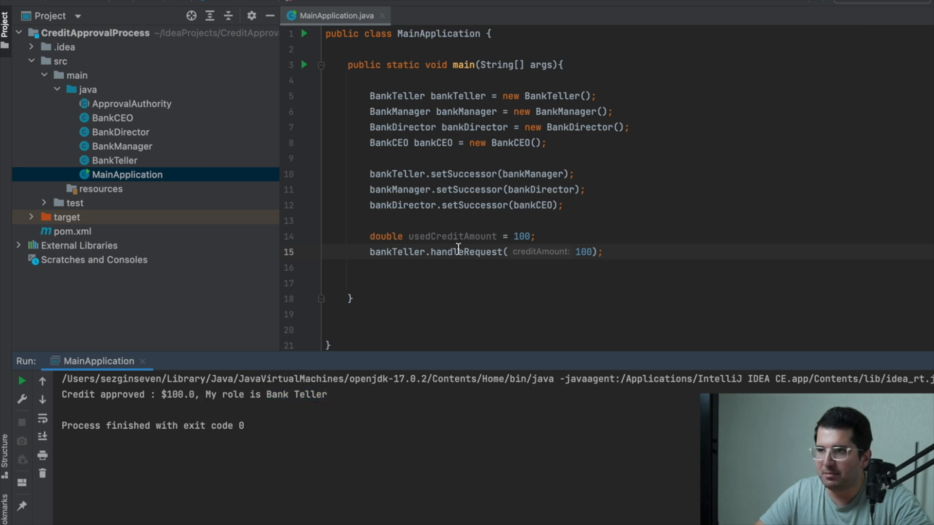
pyautogui.write('usedCreditAmount')
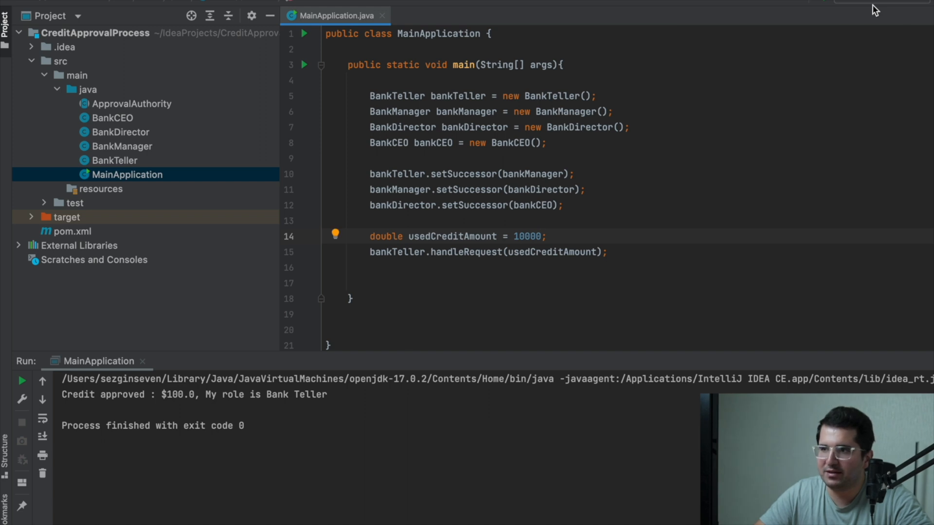
pyautogui.moveTo(904, 30)
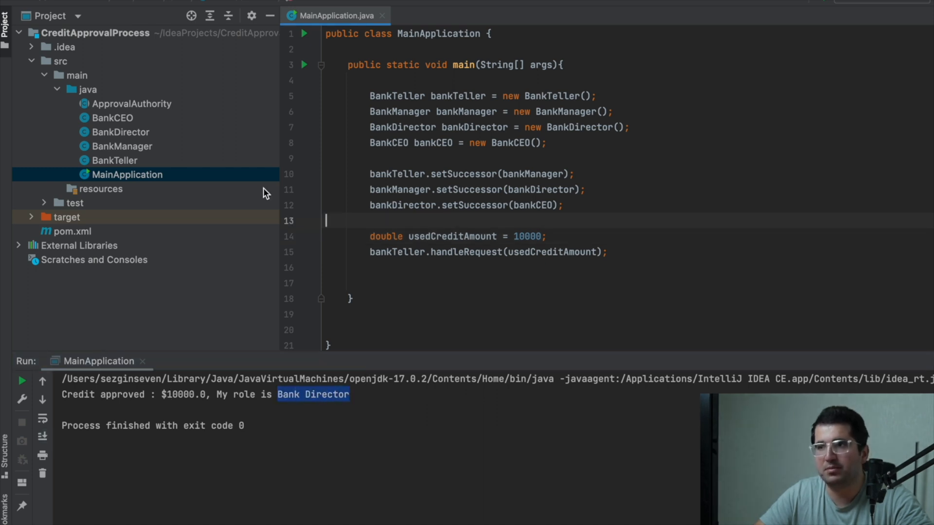
# Check BankDirector's limit, rerun with the larger amount approved by CEO, then check BankManager's limit
pyautogui.click(121, 132)
pyautogui.write('000')
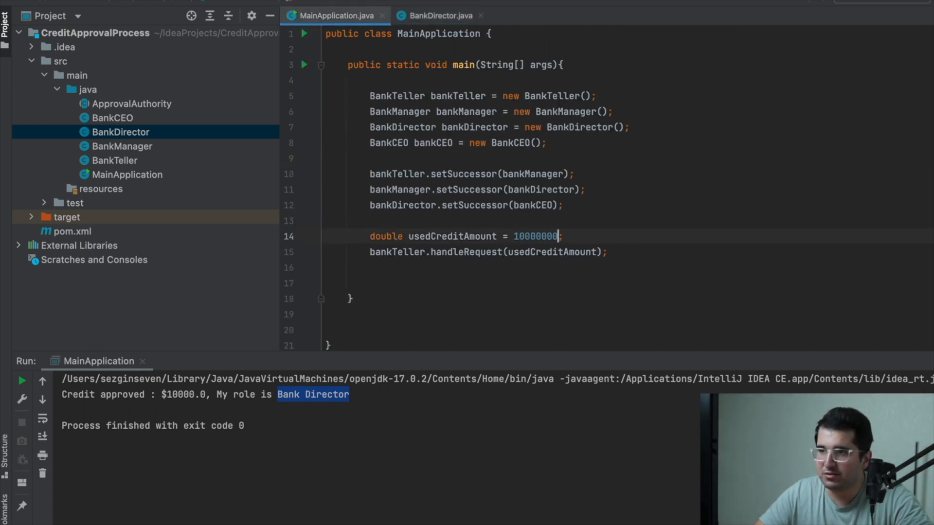
pyautogui.click(304, 65)
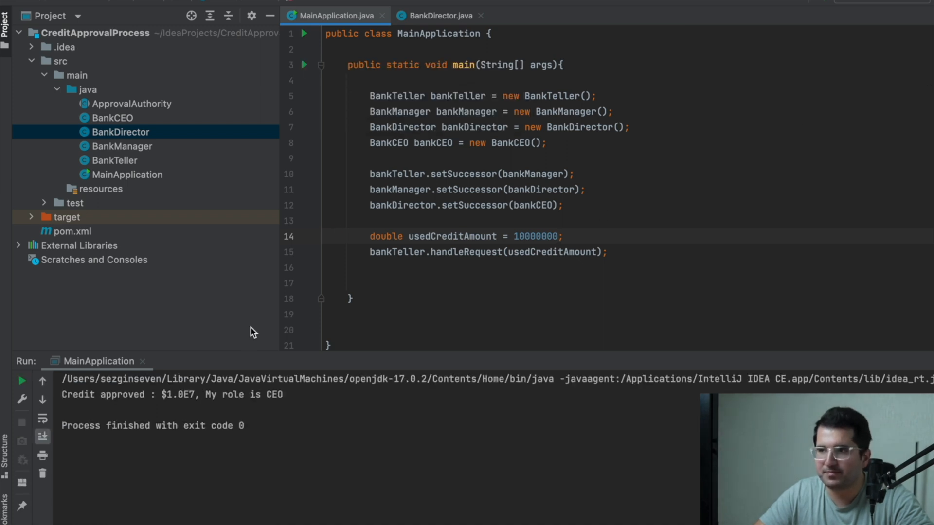
pyautogui.doubleClick(273, 394)
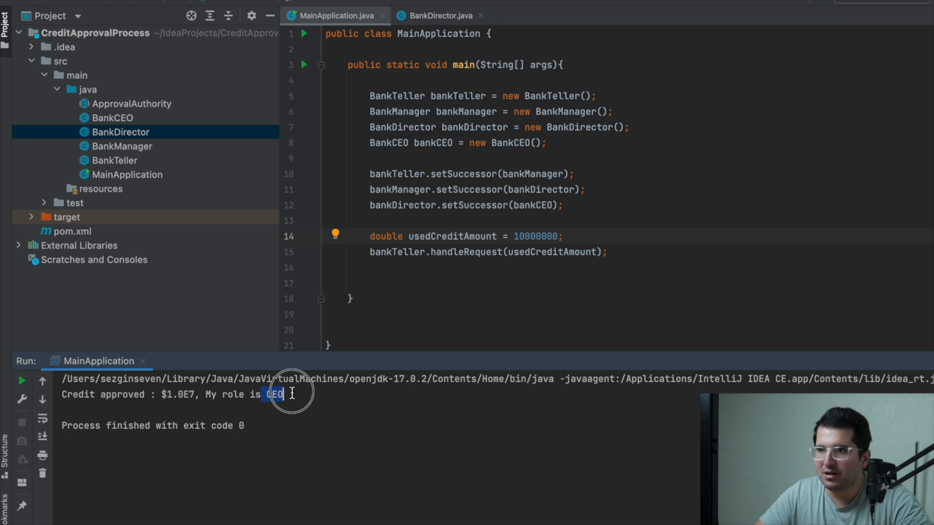
pyautogui.click(124, 146)
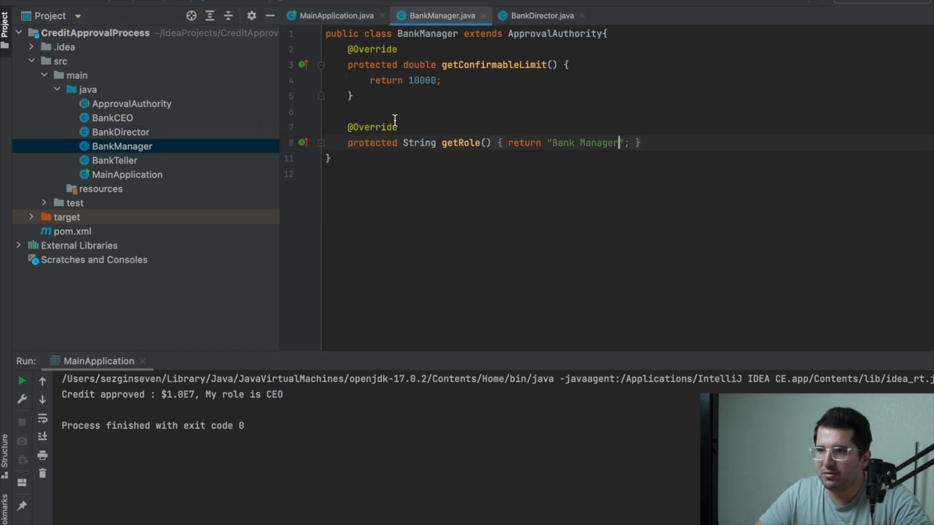
# Set usedCreditAmount to 8000 in MainApplication, then review ApprovalAuthority's handleRequest limit comparison
pyautogui.click(331, 16)
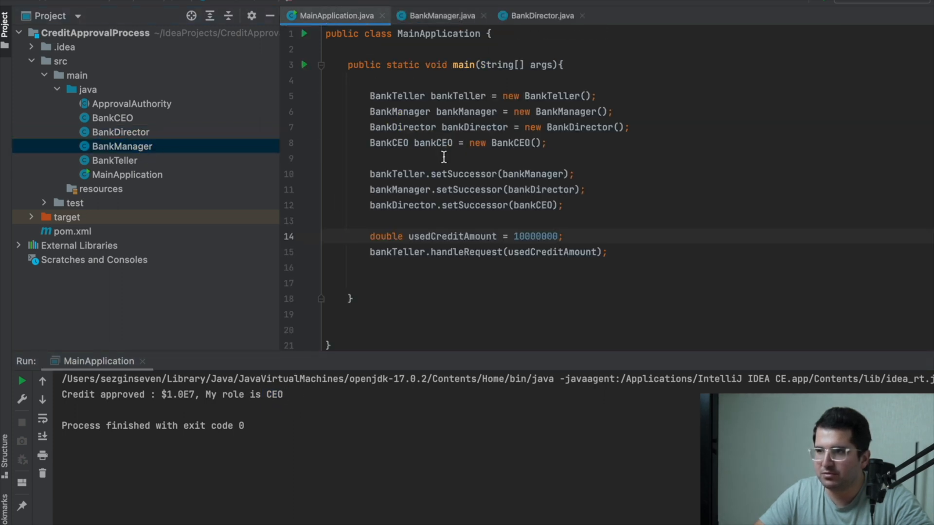
pyautogui.press('BackSpace')
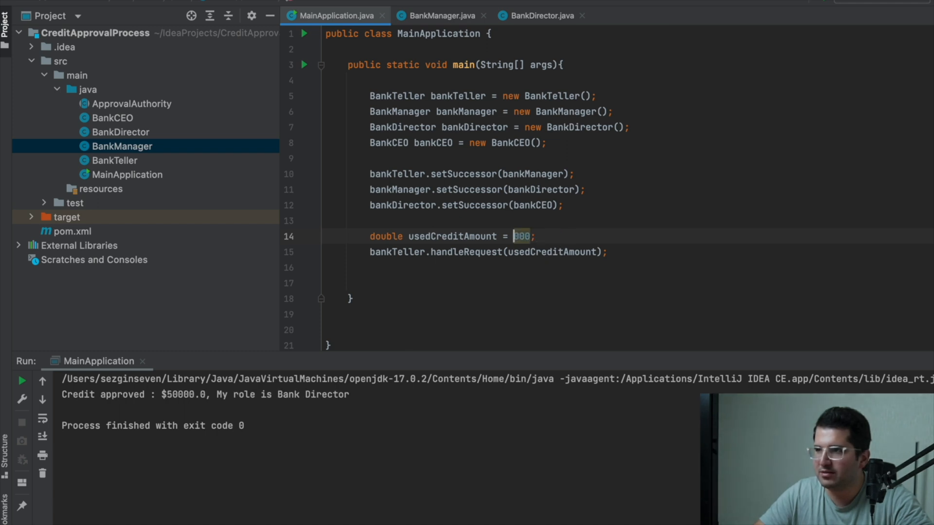
pyautogui.write('8000')
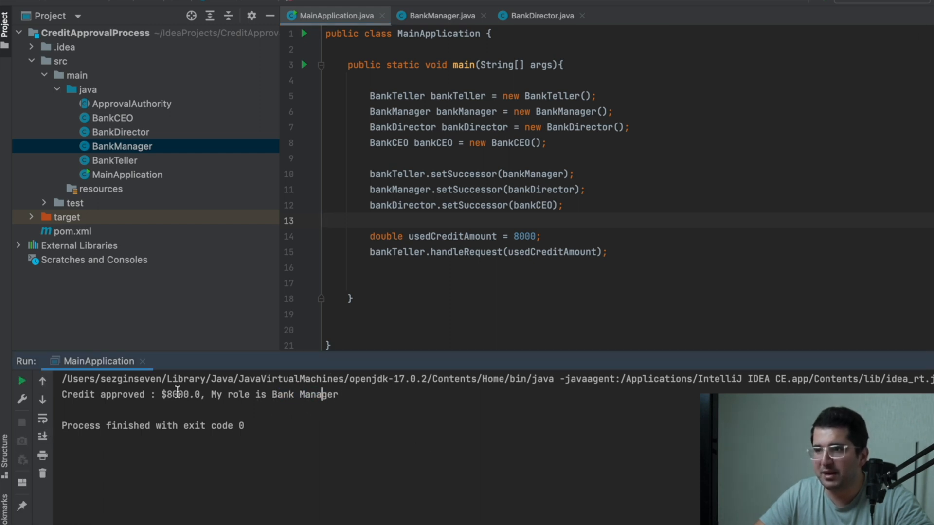
pyautogui.click(444, 15)
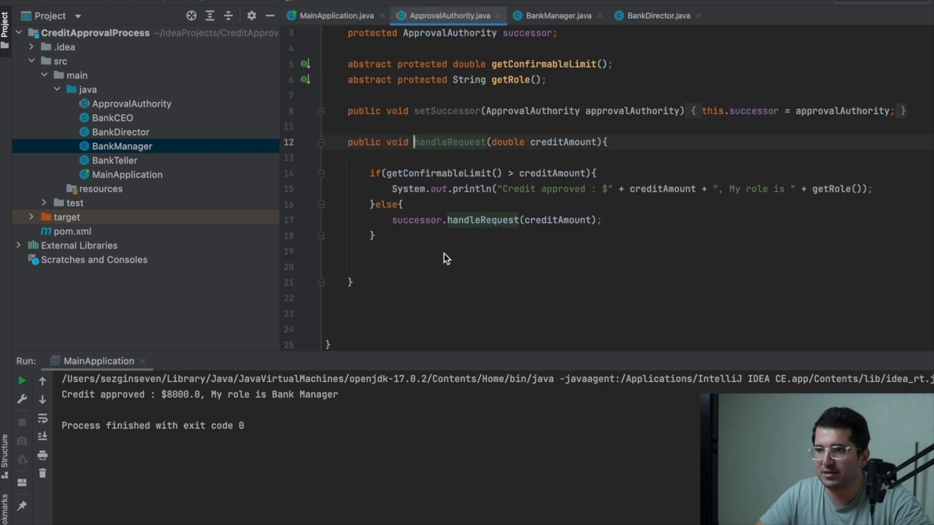
pyautogui.click(396, 173)
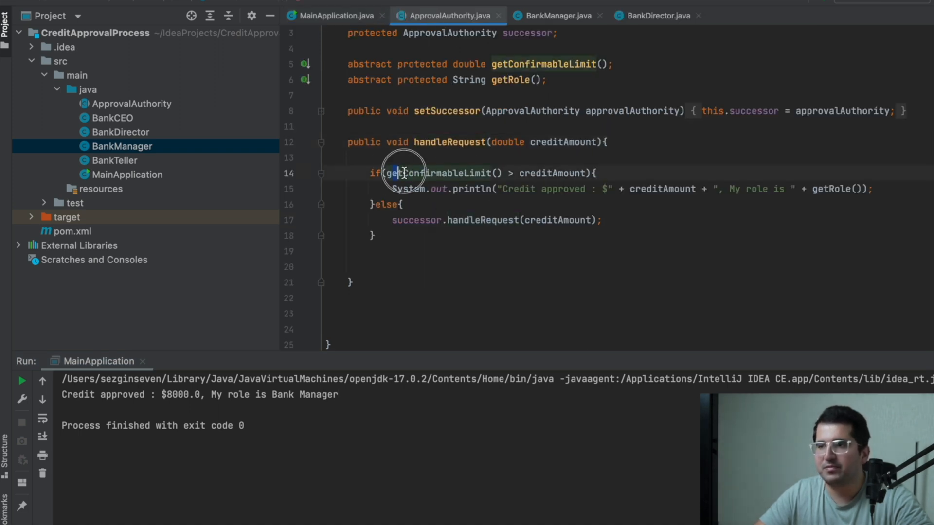